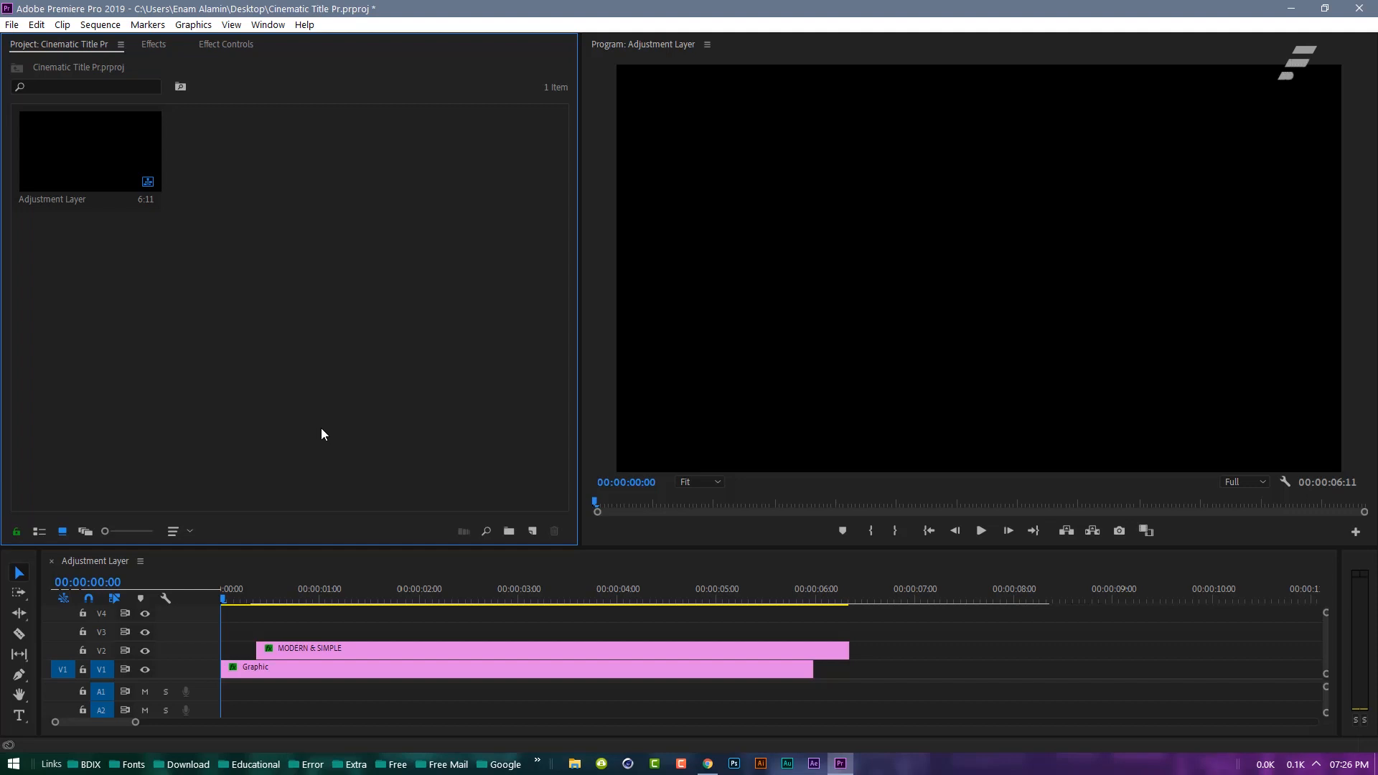
Step: Replace the MODERN & SIMPLE and Graphic clips with one CINEMATIC TITLE clip on V1
{"action": "left_click", "coordinate": [980, 530]}
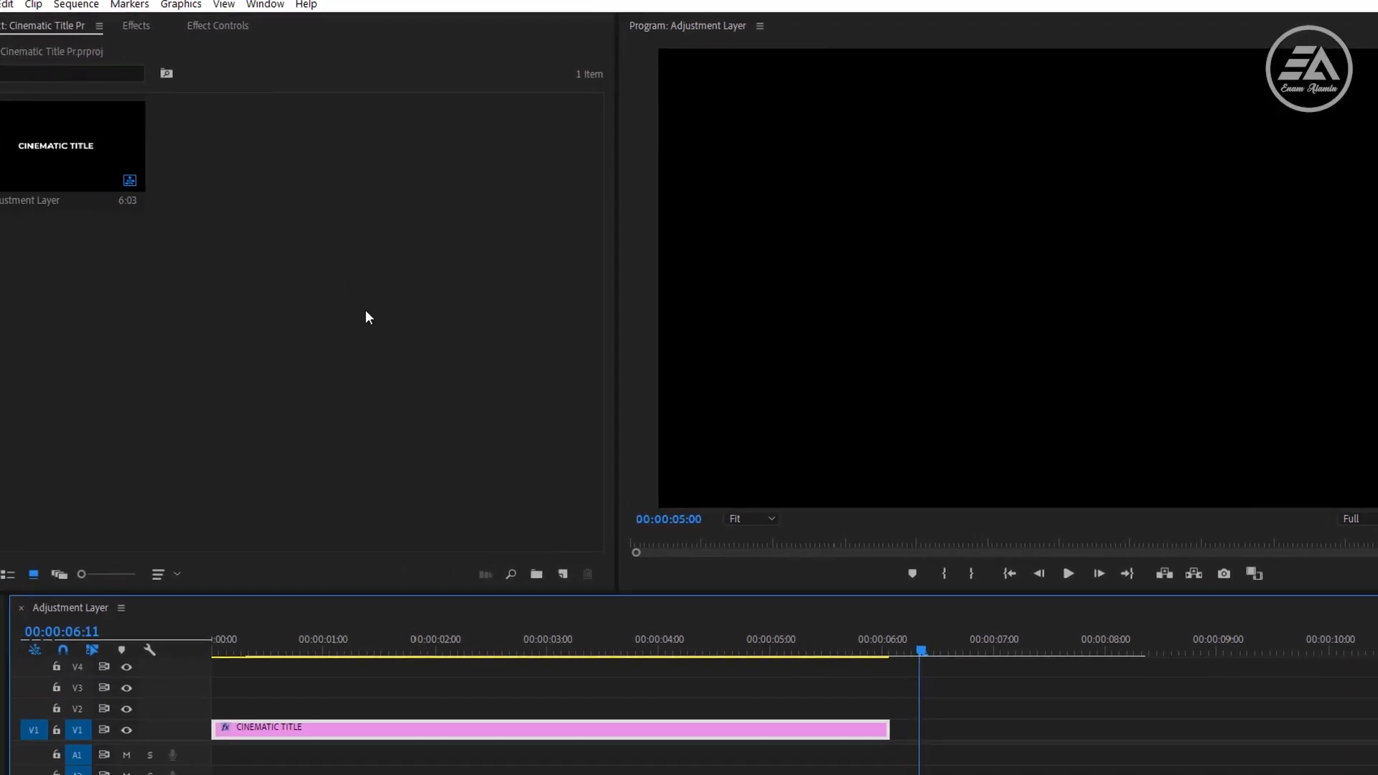
Step: In Essential Graphics, give CINEMATIC TITLE size 70 and tracking 300, centred in frame
{"action": "left_click", "coordinate": [301, 7]}
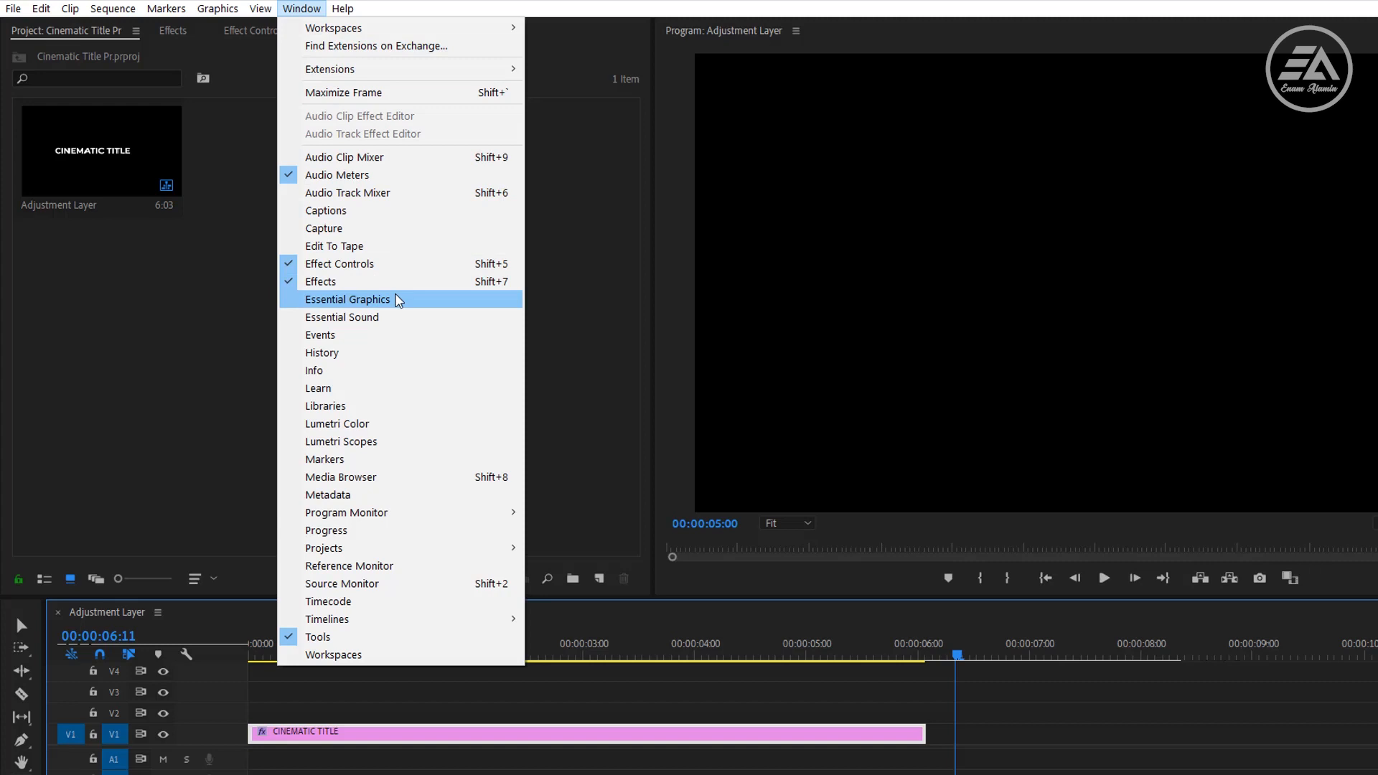
{"action": "left_click", "coordinate": [346, 299]}
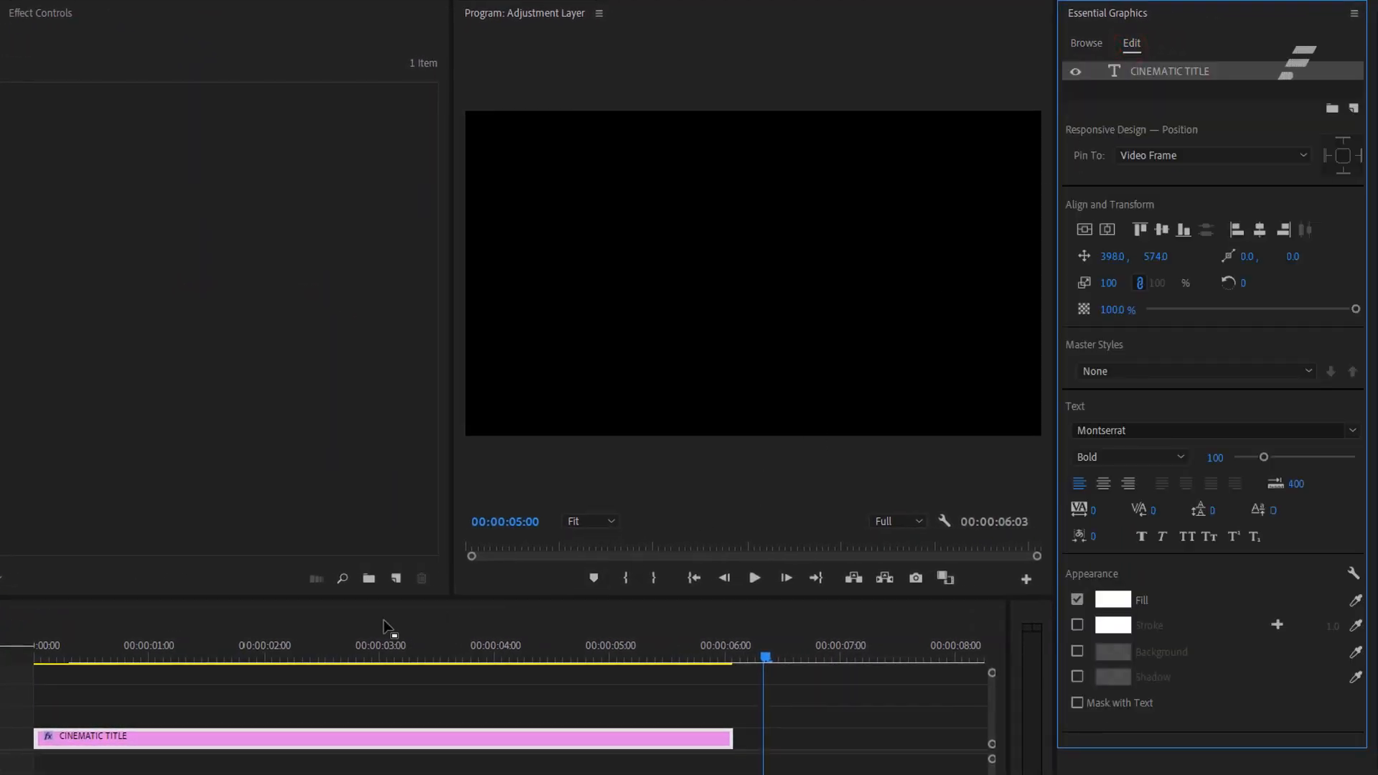
{"action": "left_click", "coordinate": [255, 657]}
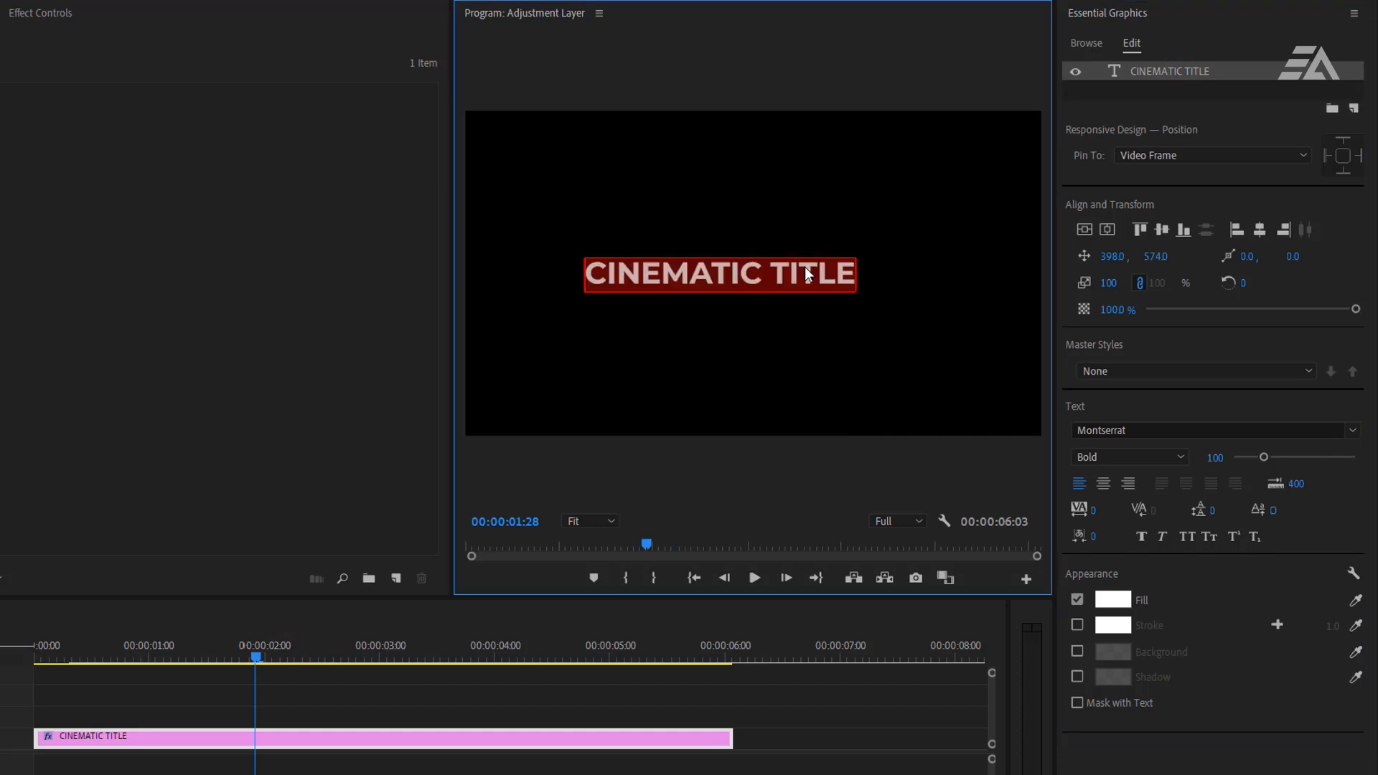
{"action": "mouse_move", "coordinate": [1143, 461]}
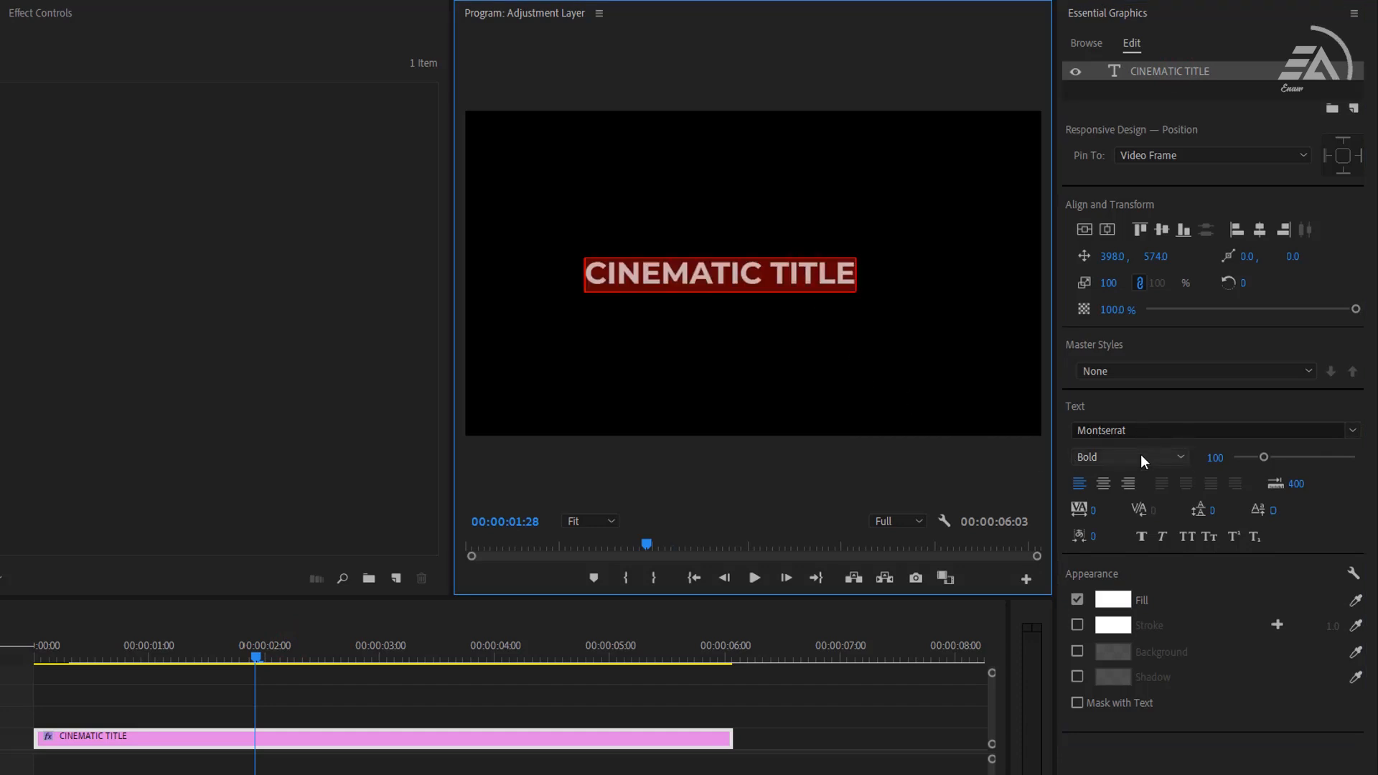
{"action": "mouse_move", "coordinate": [1226, 470]}
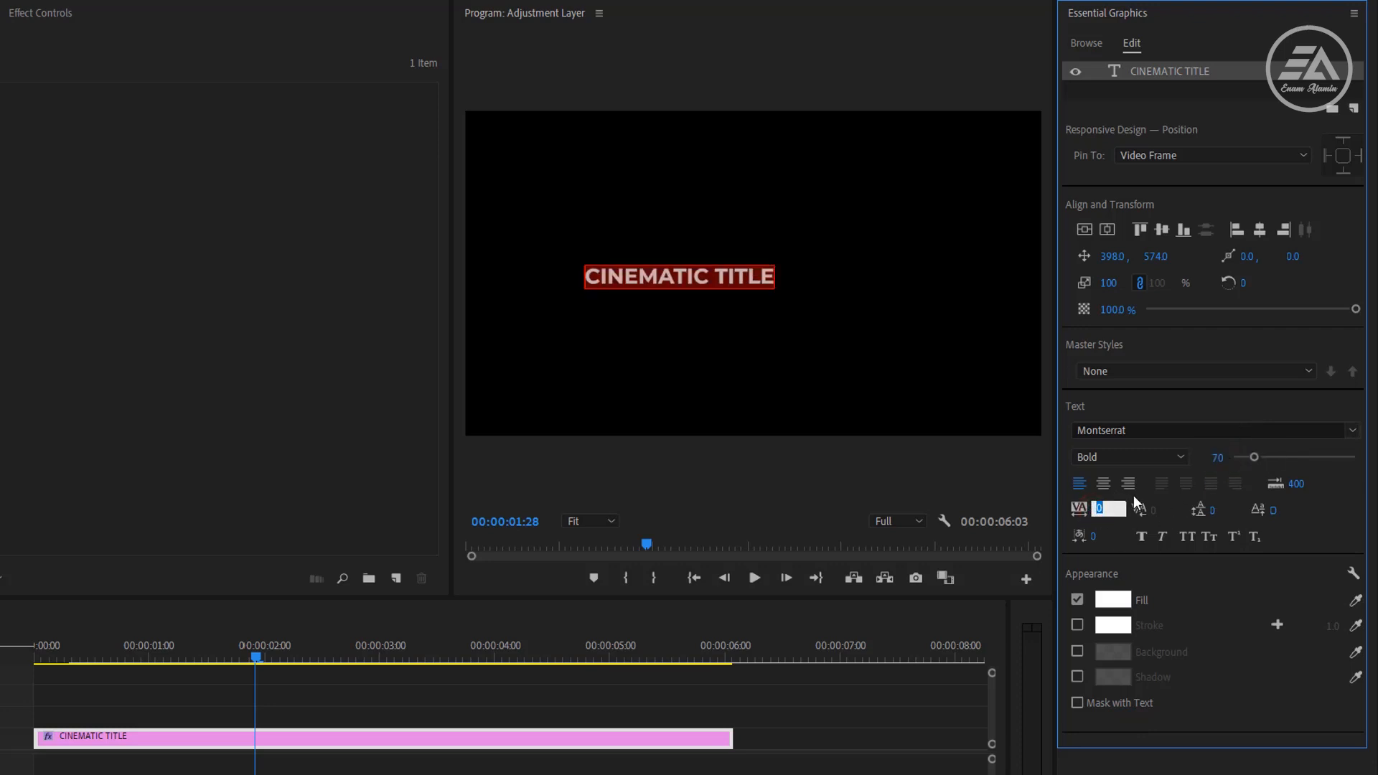
{"action": "type", "text": "300"}
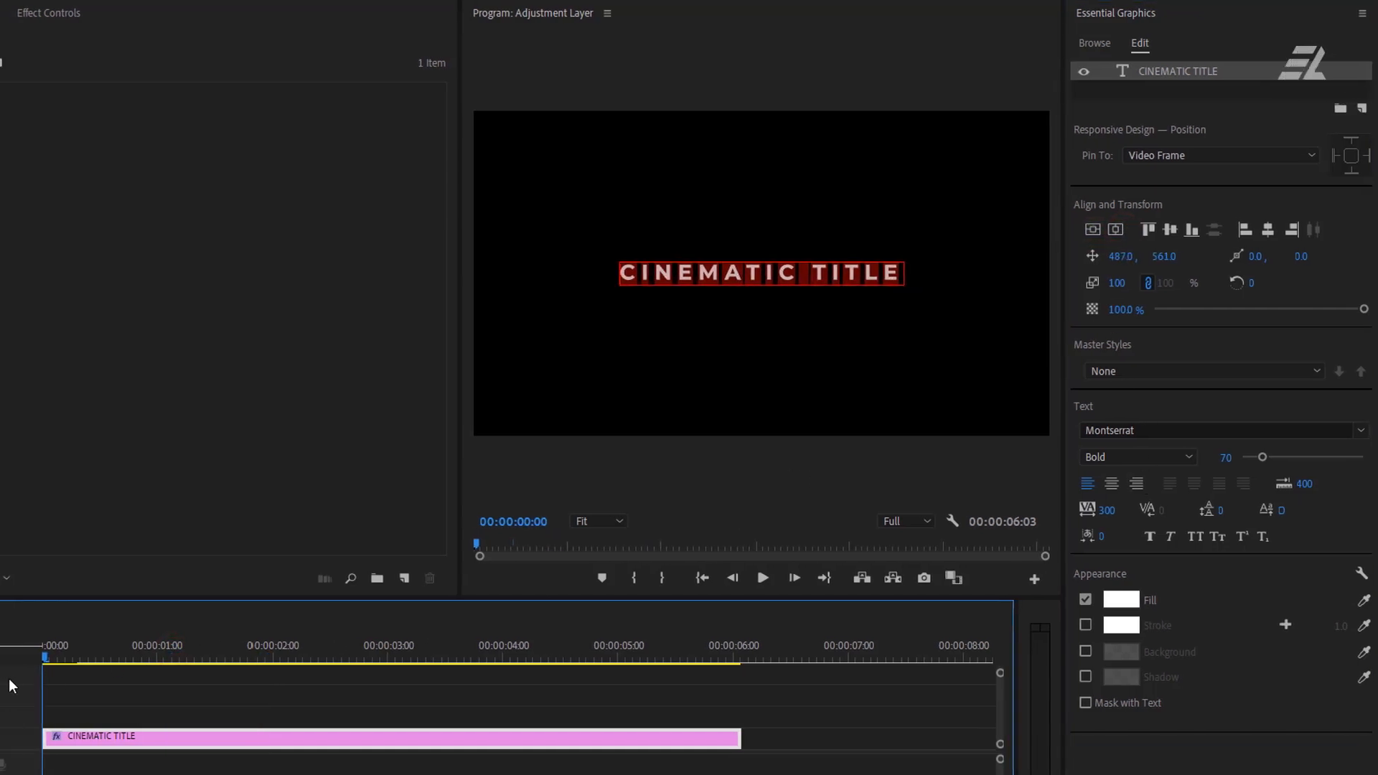
Step: Keyframe the title's opacity from 0% at the start to 100% at two seconds
{"action": "left_click", "coordinate": [263, 12]}
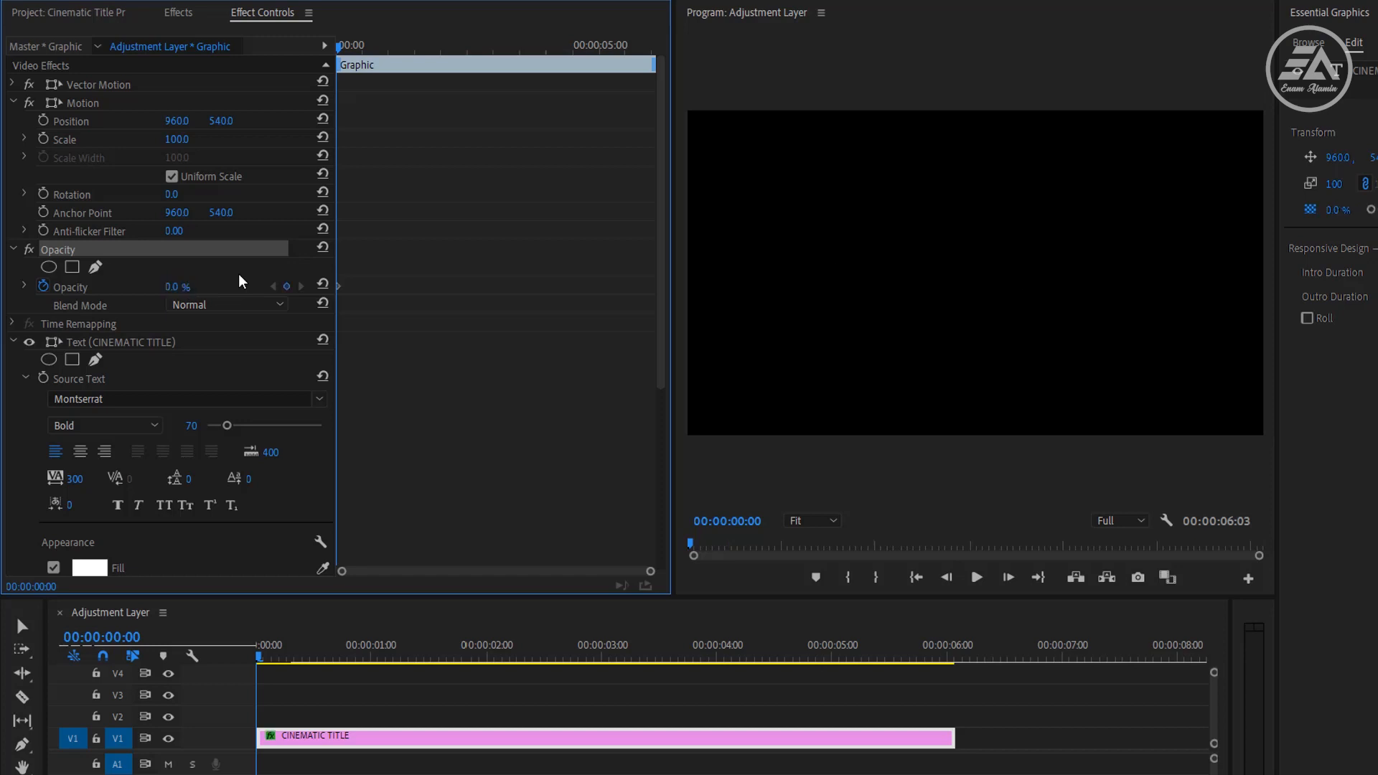
{"action": "left_click", "coordinate": [487, 657]}
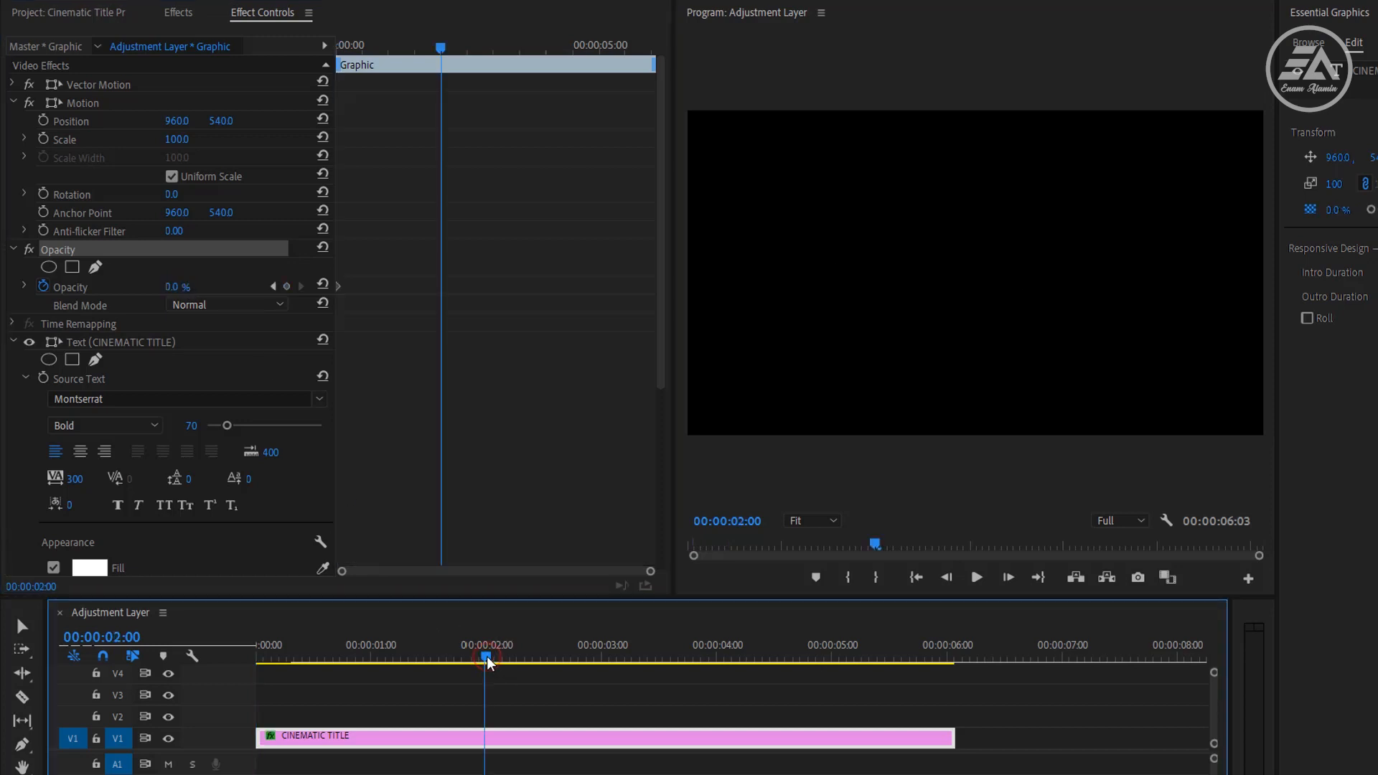
{"action": "double_click", "coordinate": [176, 287]}
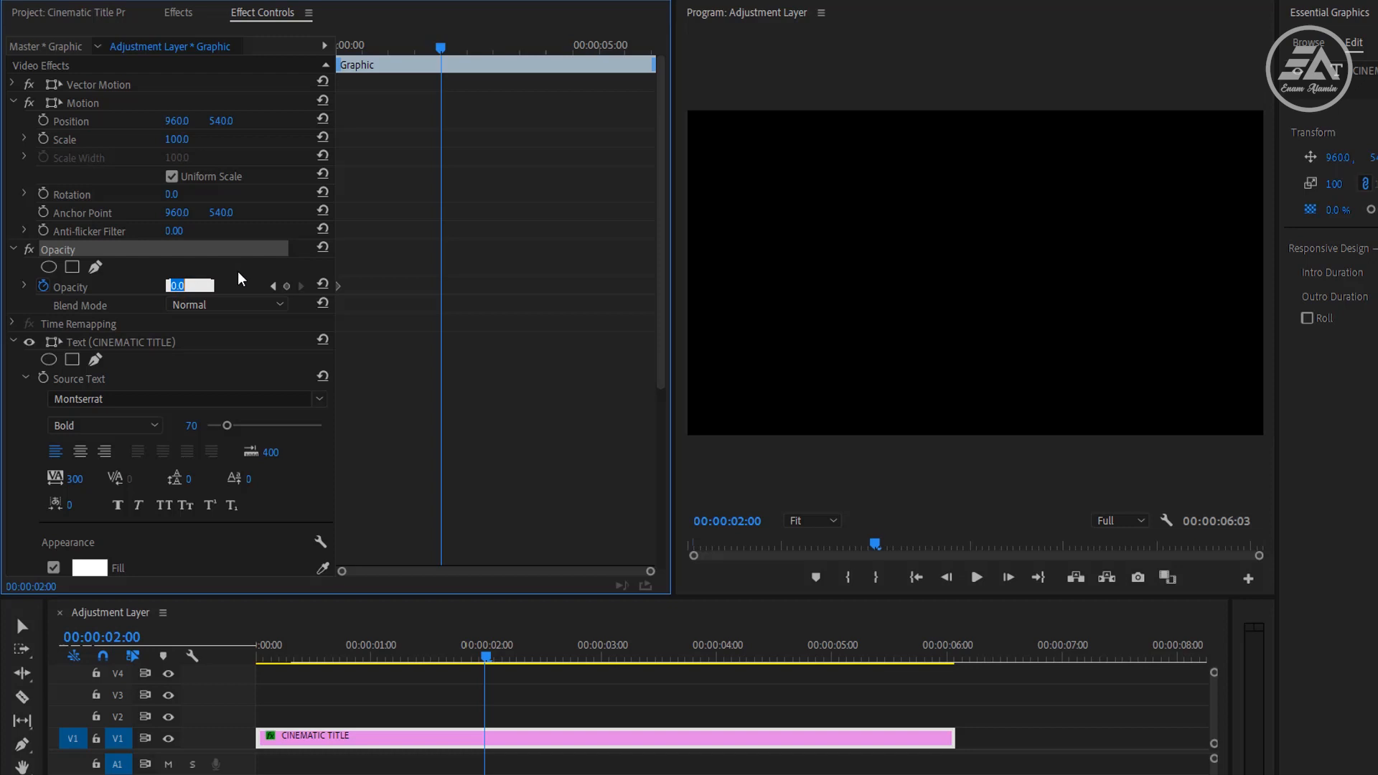
{"action": "type", "text": "1000 %"}
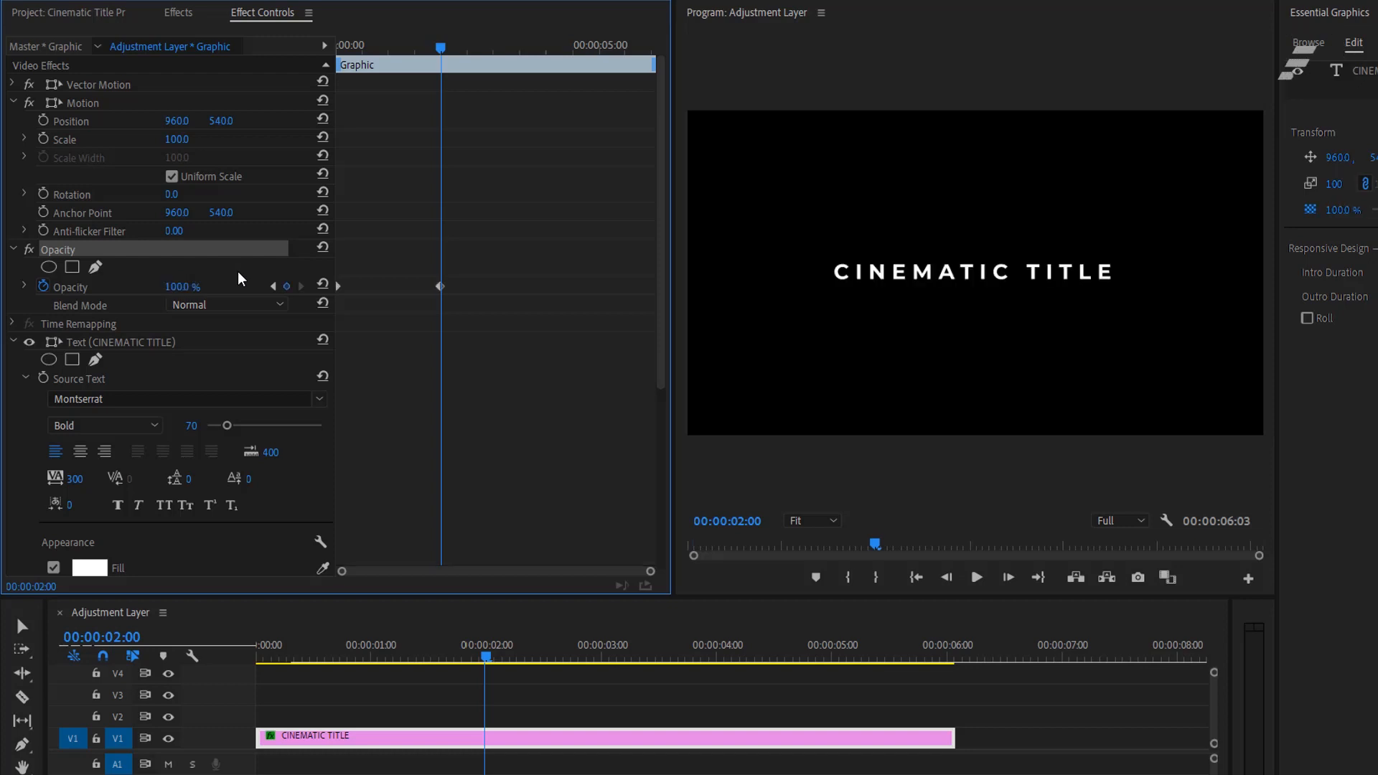
{"action": "mouse_move", "coordinate": [724, 664]}
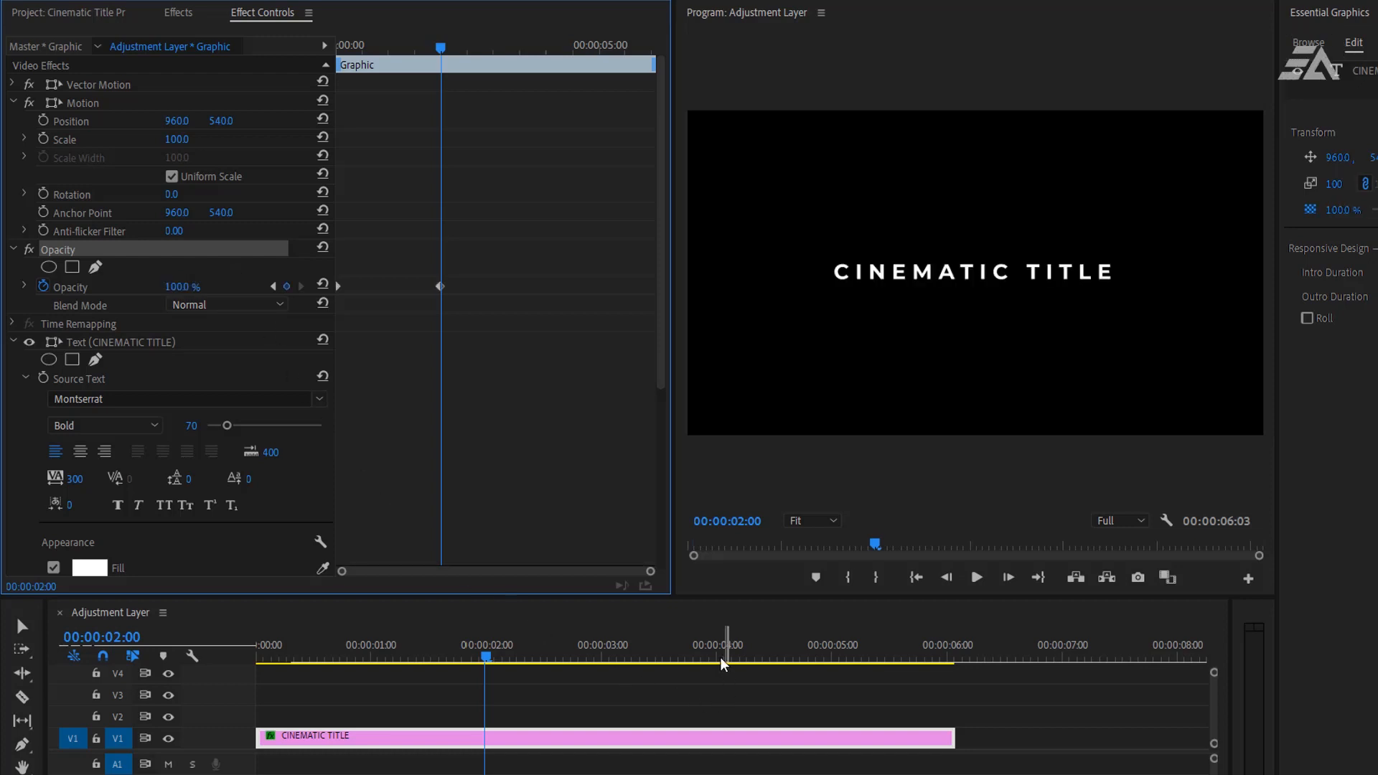
Step: Hold 100% opacity at four seconds, fade to 0% by the clip end, and preview
{"action": "left_click", "coordinate": [718, 657]}
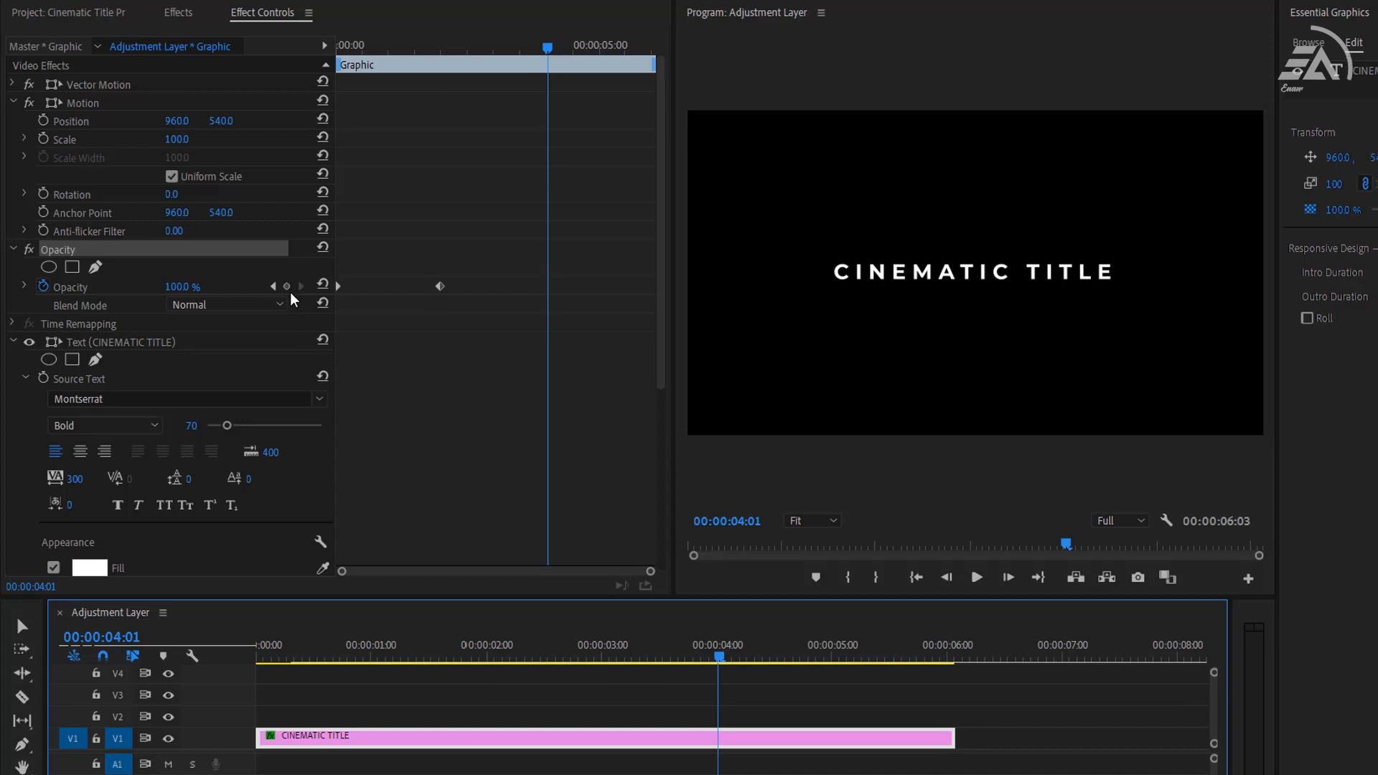
{"action": "left_click", "coordinate": [286, 287]}
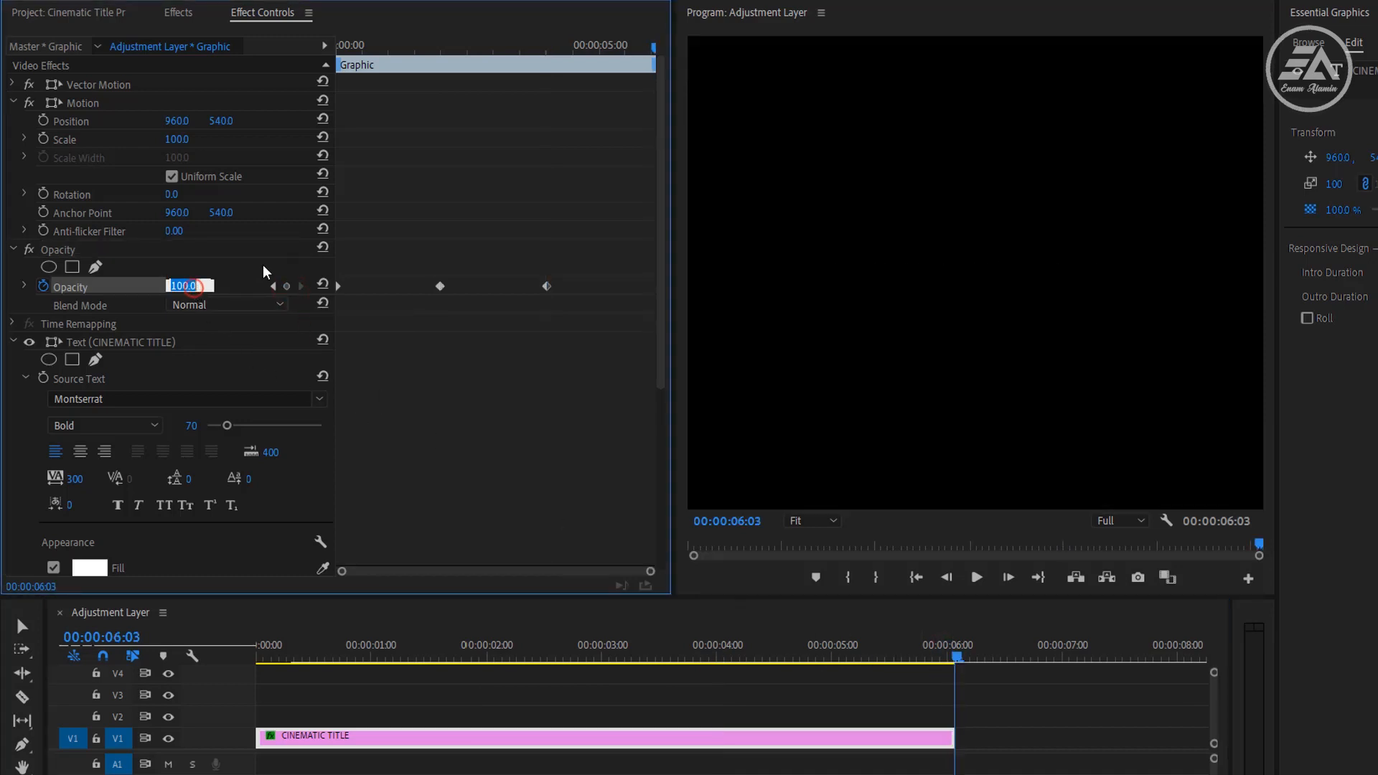
{"action": "type", "text": "0"}
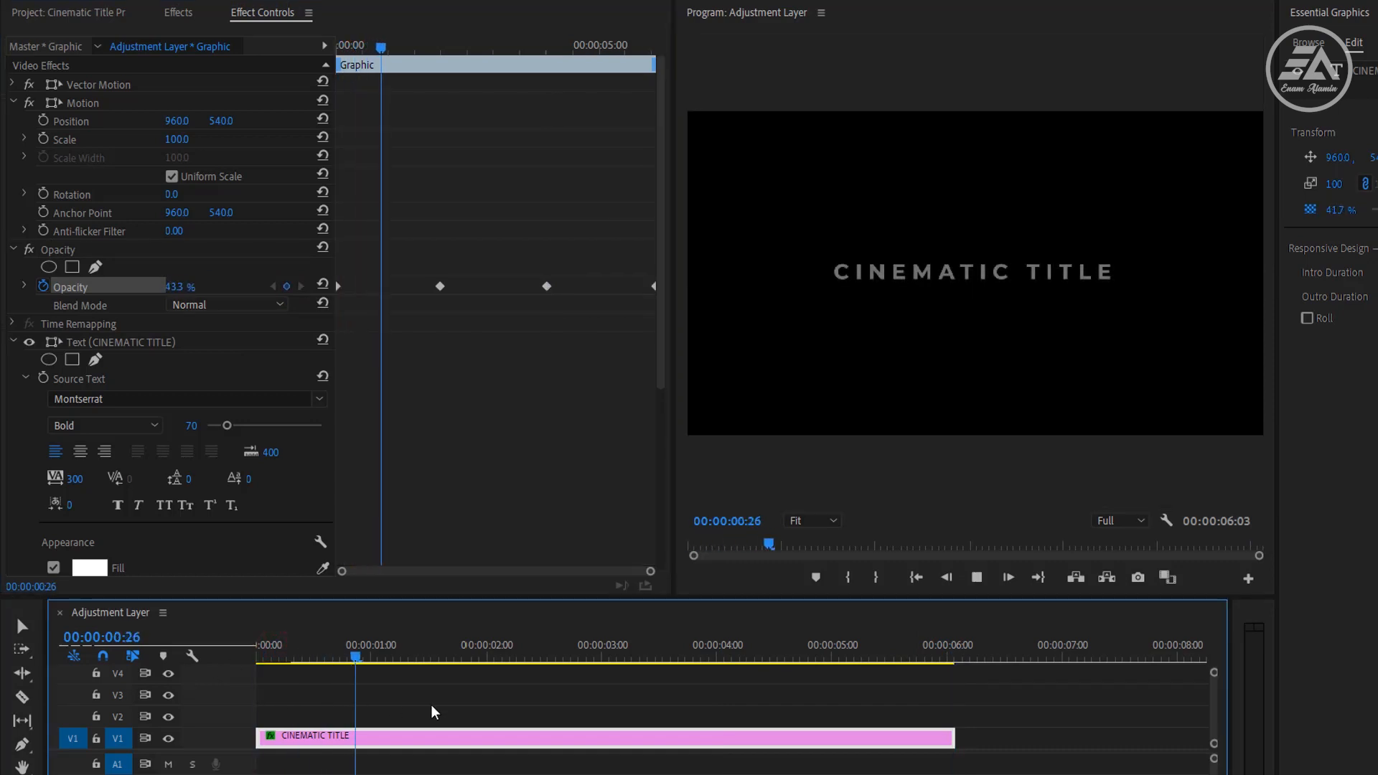
{"action": "left_click", "coordinate": [608, 657]}
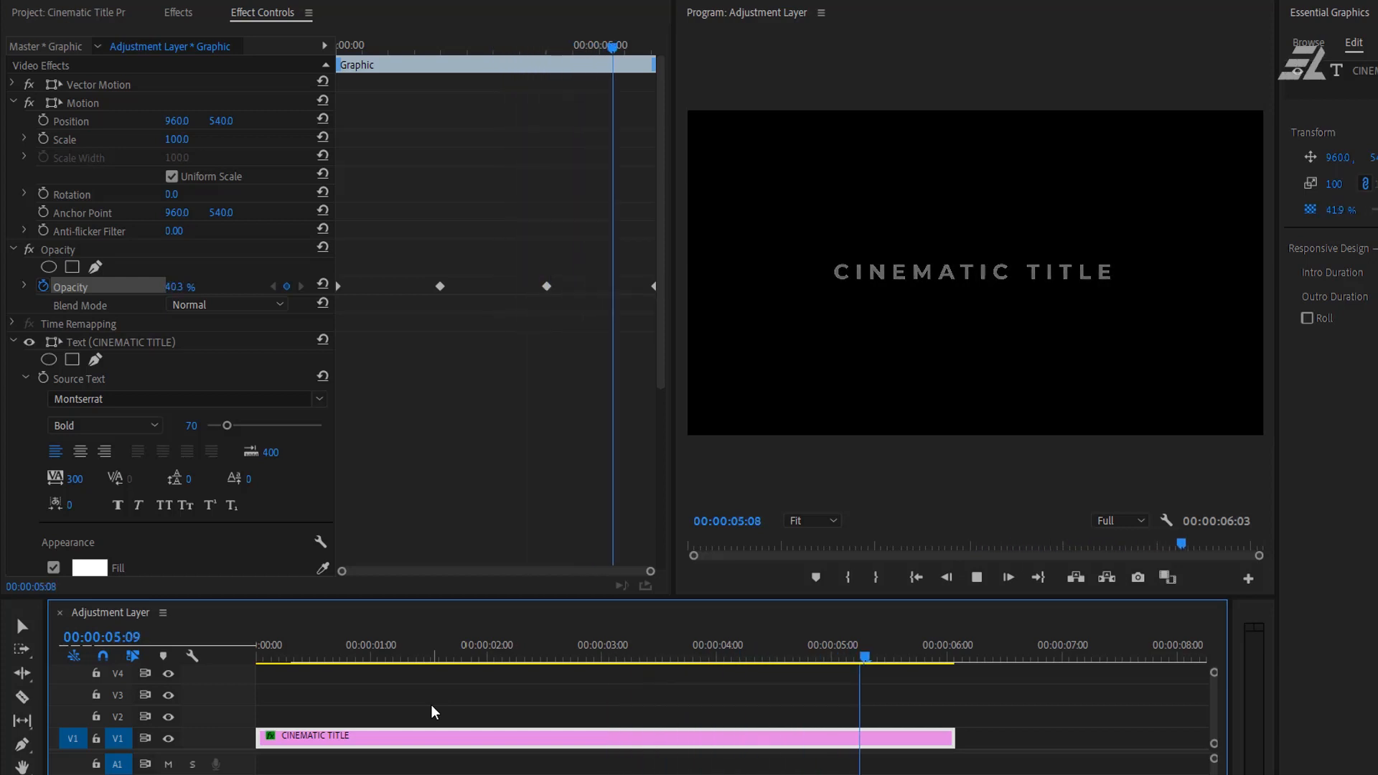
{"action": "left_click", "coordinate": [448, 649]}
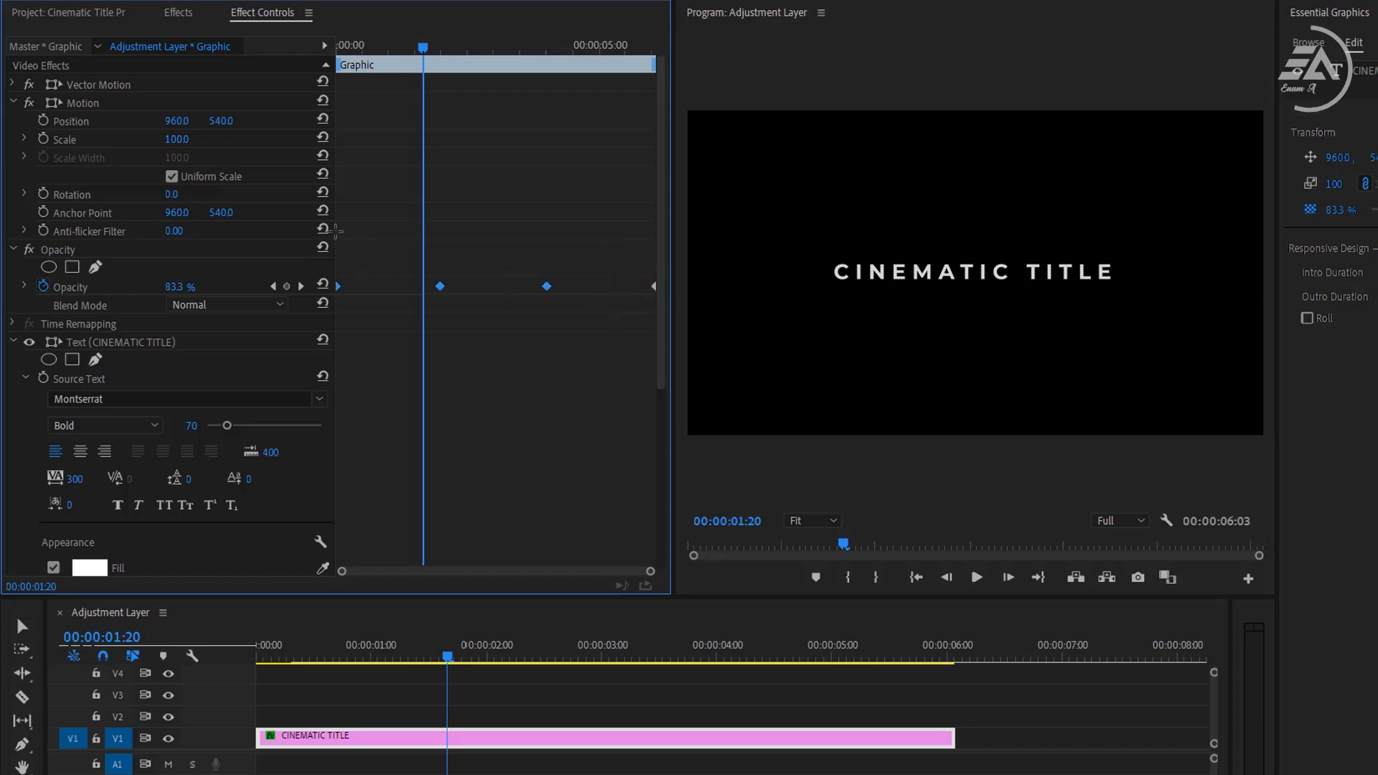
Step: Switch the four opacity keyframes to Auto Bezier interpolation
{"action": "right_click", "coordinate": [439, 286]}
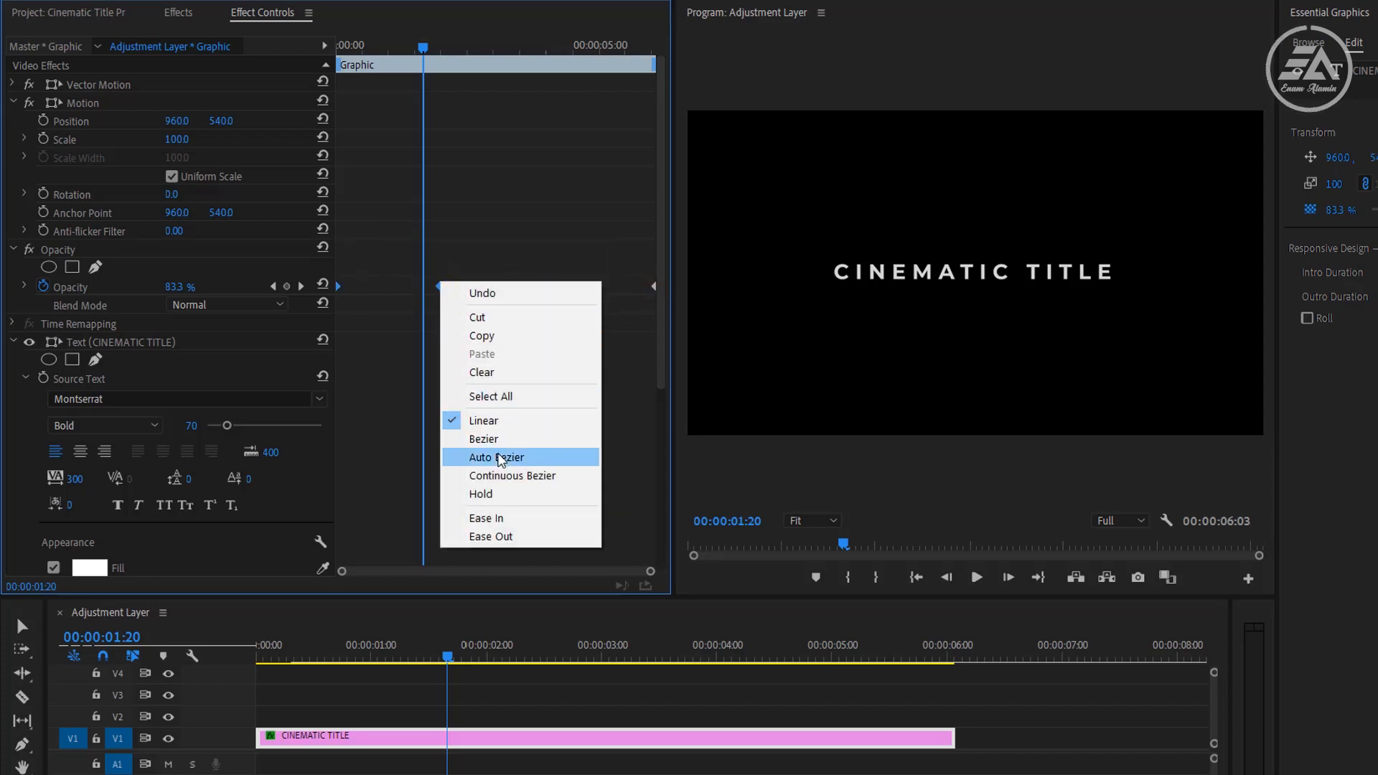
{"action": "left_click", "coordinate": [496, 457]}
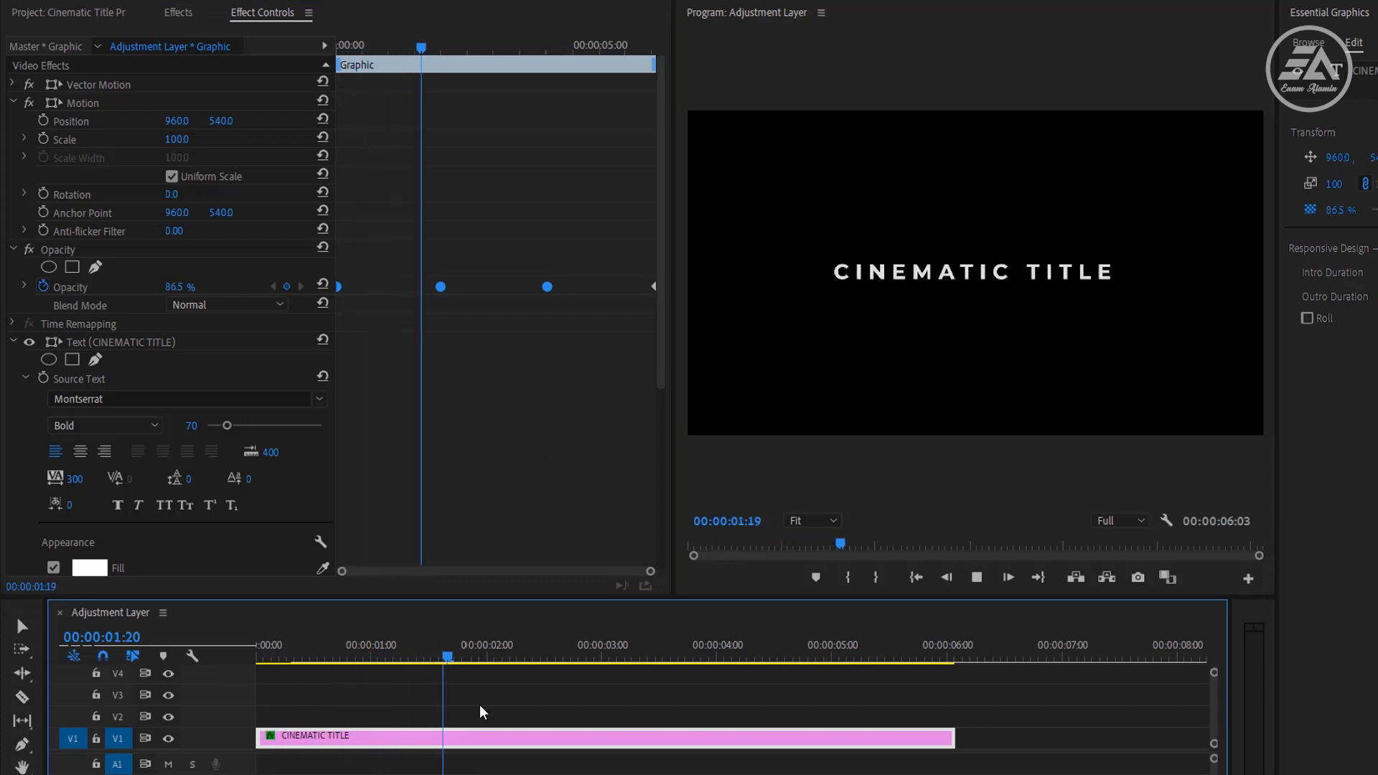
{"action": "left_click", "coordinate": [697, 657]}
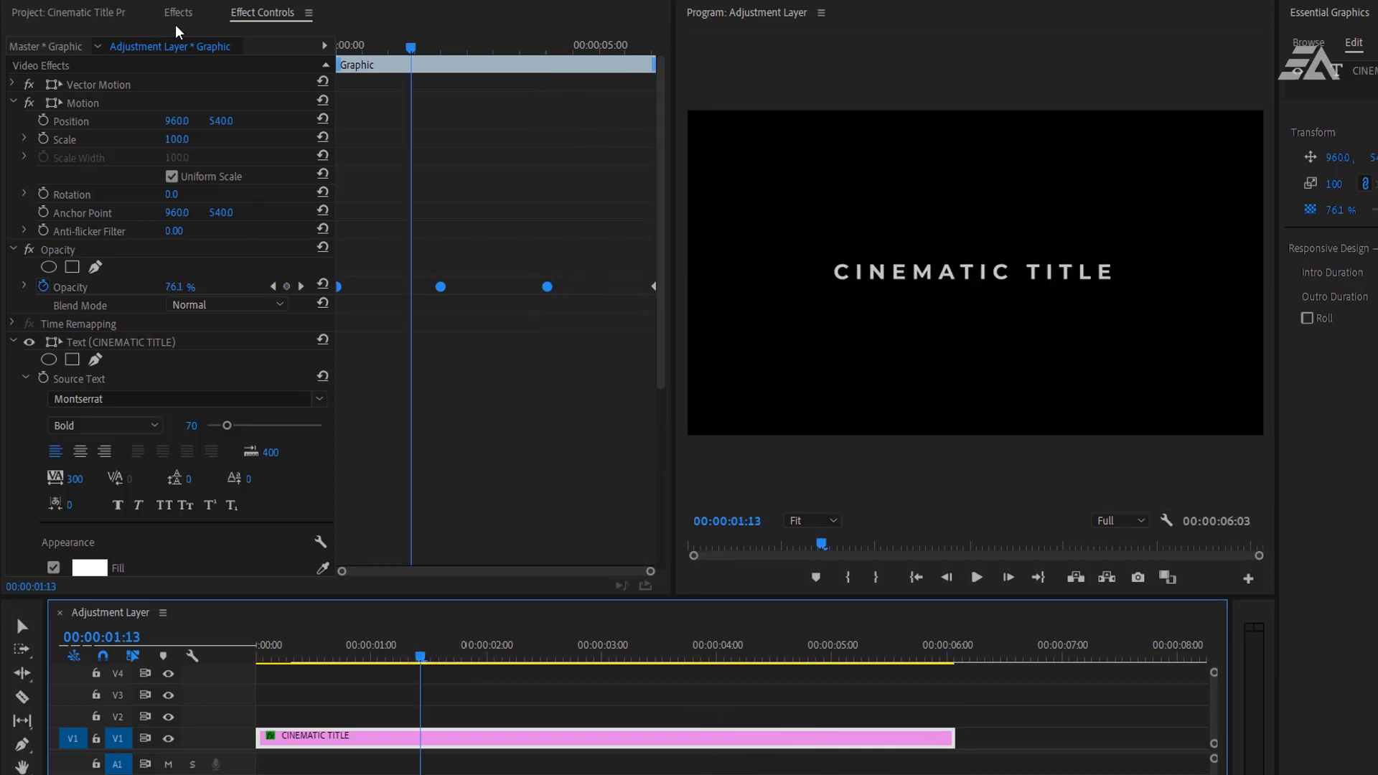
Step: Apply Gaussian Blur to the title clip and set Blurriness to 50
{"action": "type", "text": "Ga"}
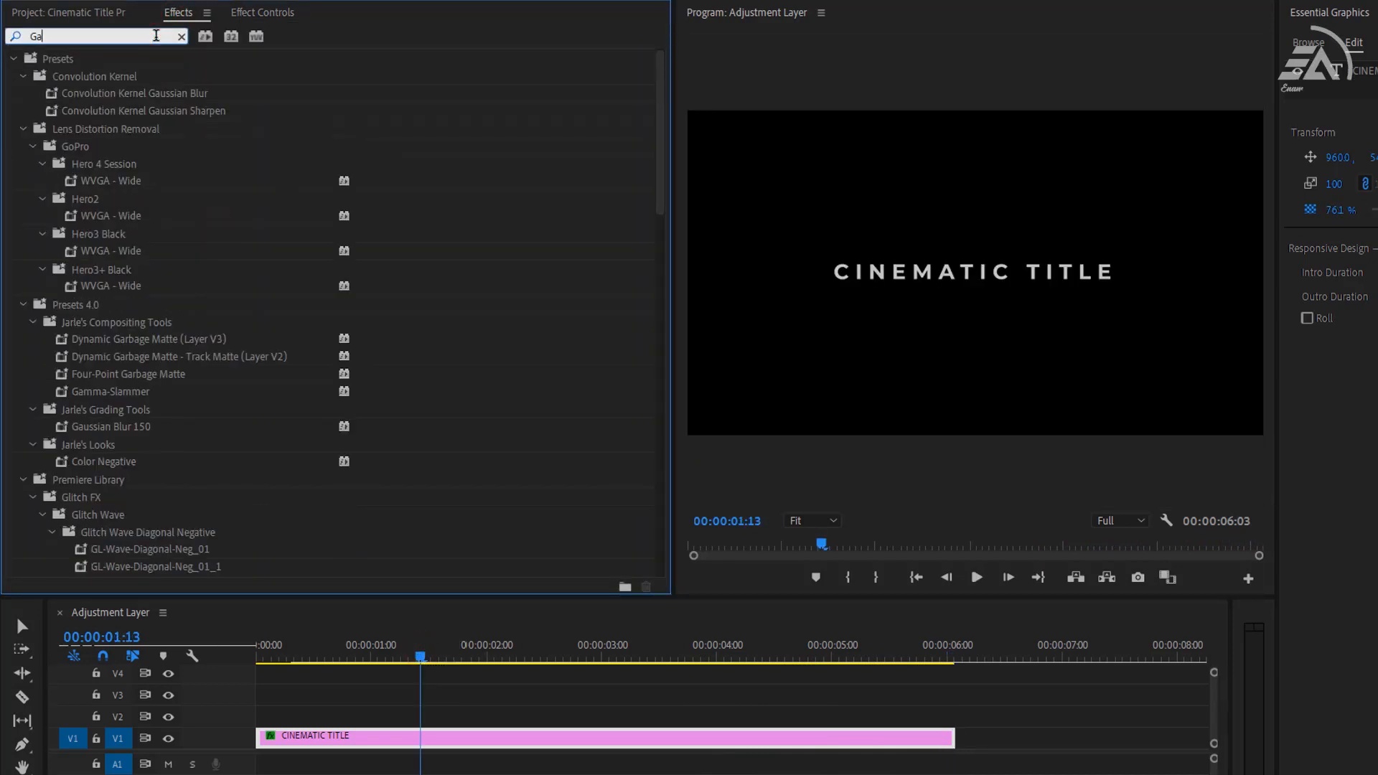
{"action": "type", "text": "ussian"}
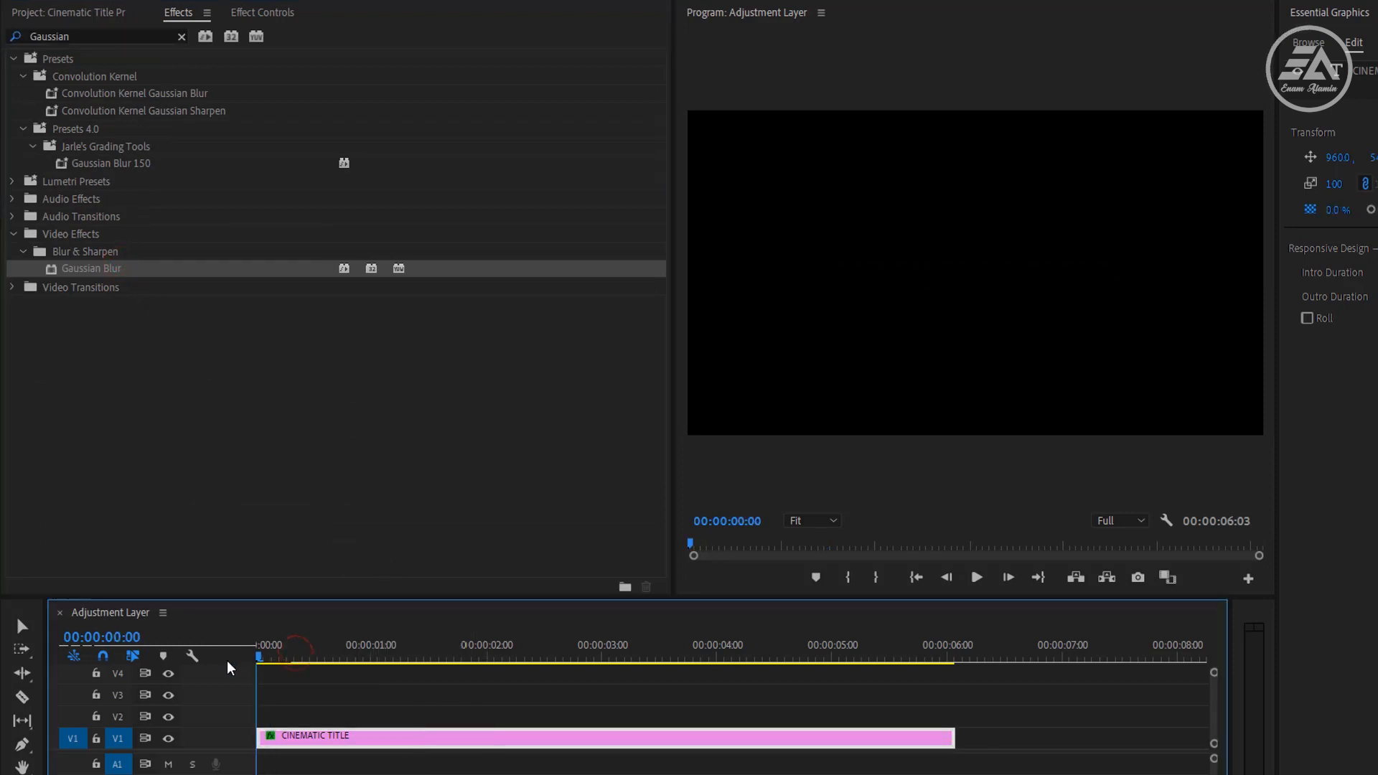
{"action": "left_click", "coordinate": [262, 12]}
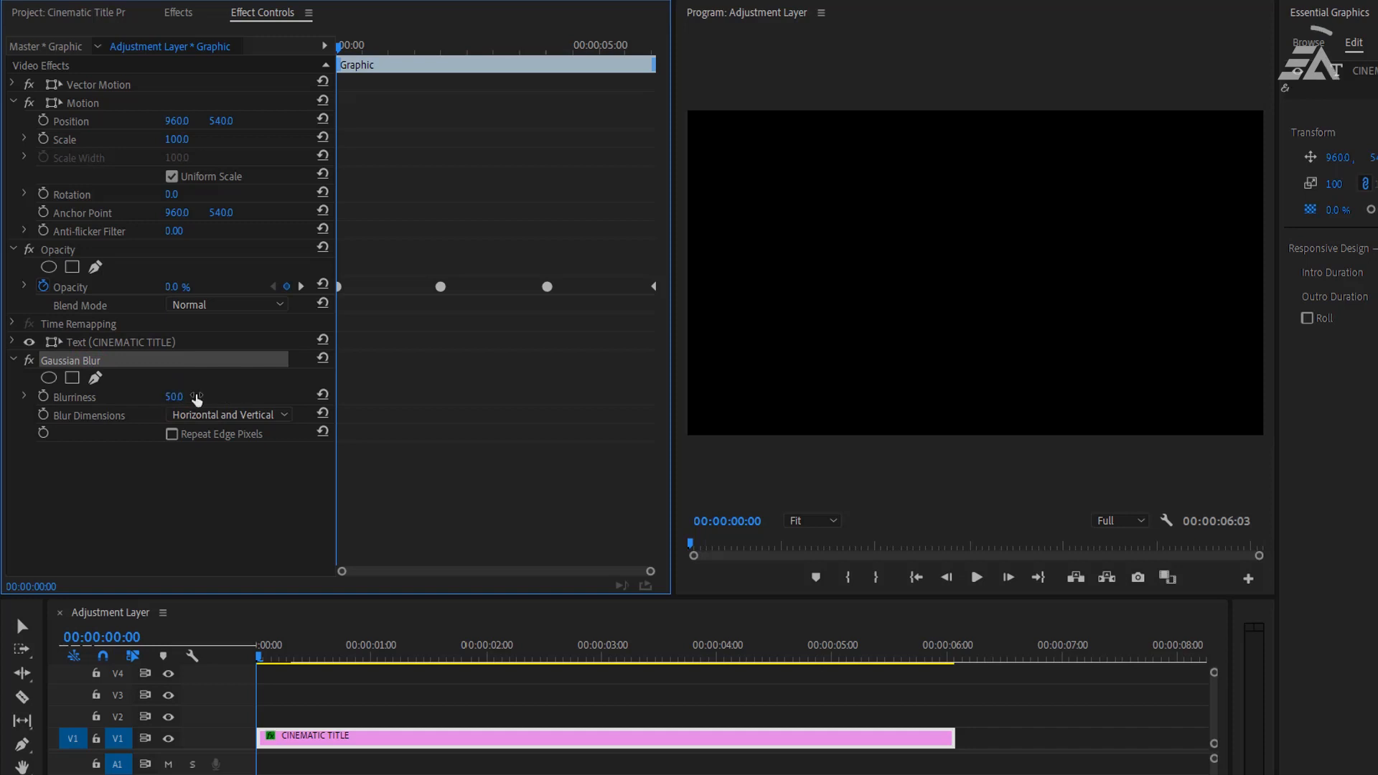
Step: Keyframe Blurriness 50 at the start, 0 at two seconds, 50 at the end, then preview
{"action": "left_click", "coordinate": [74, 396]}
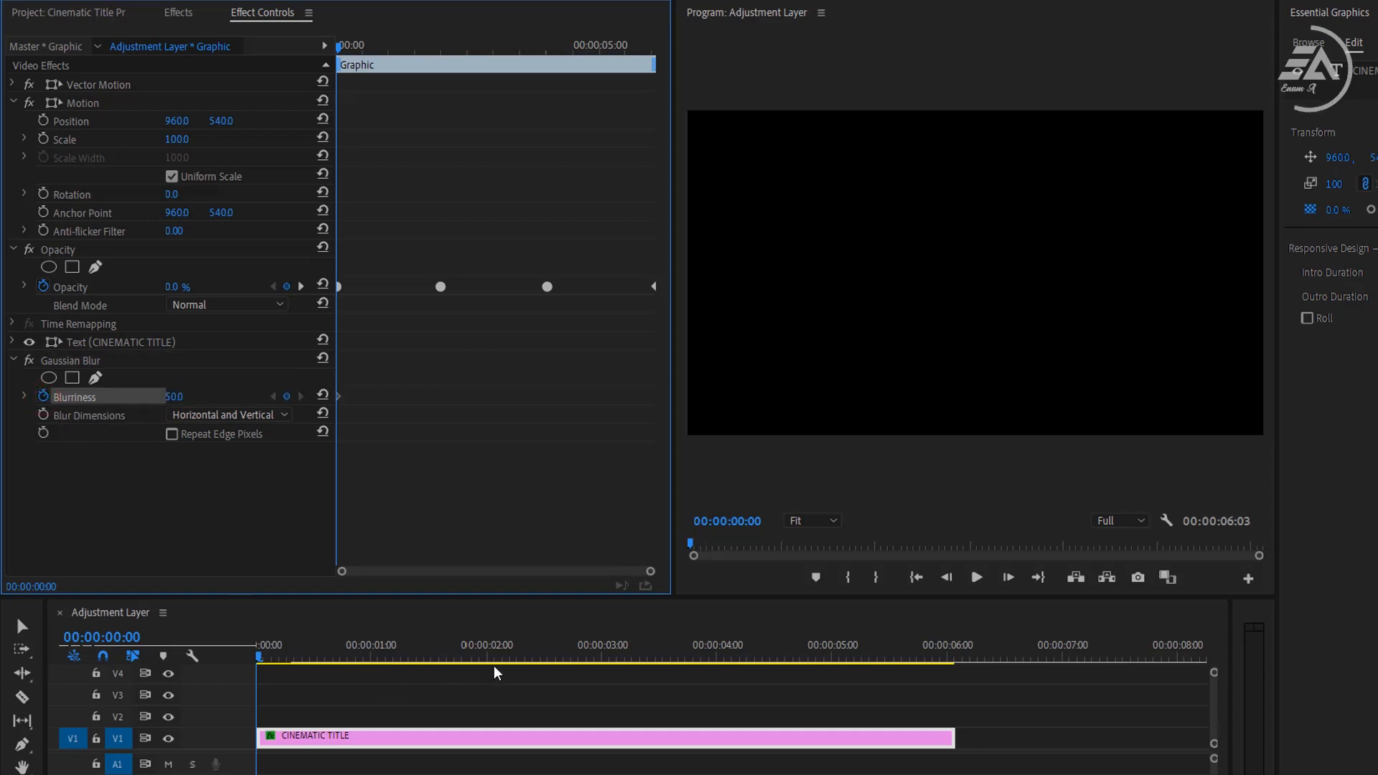
{"action": "left_click", "coordinate": [488, 658]}
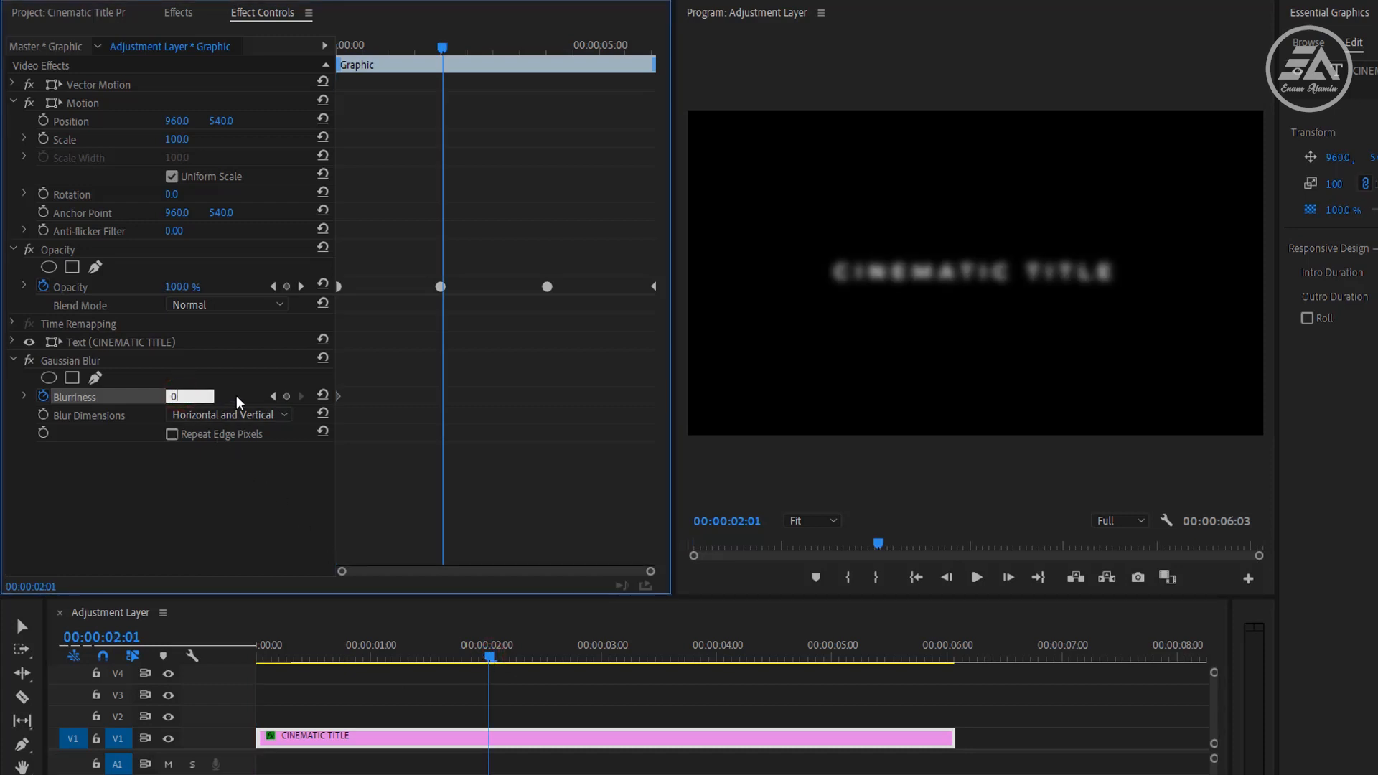
{"action": "type", "text": "0"}
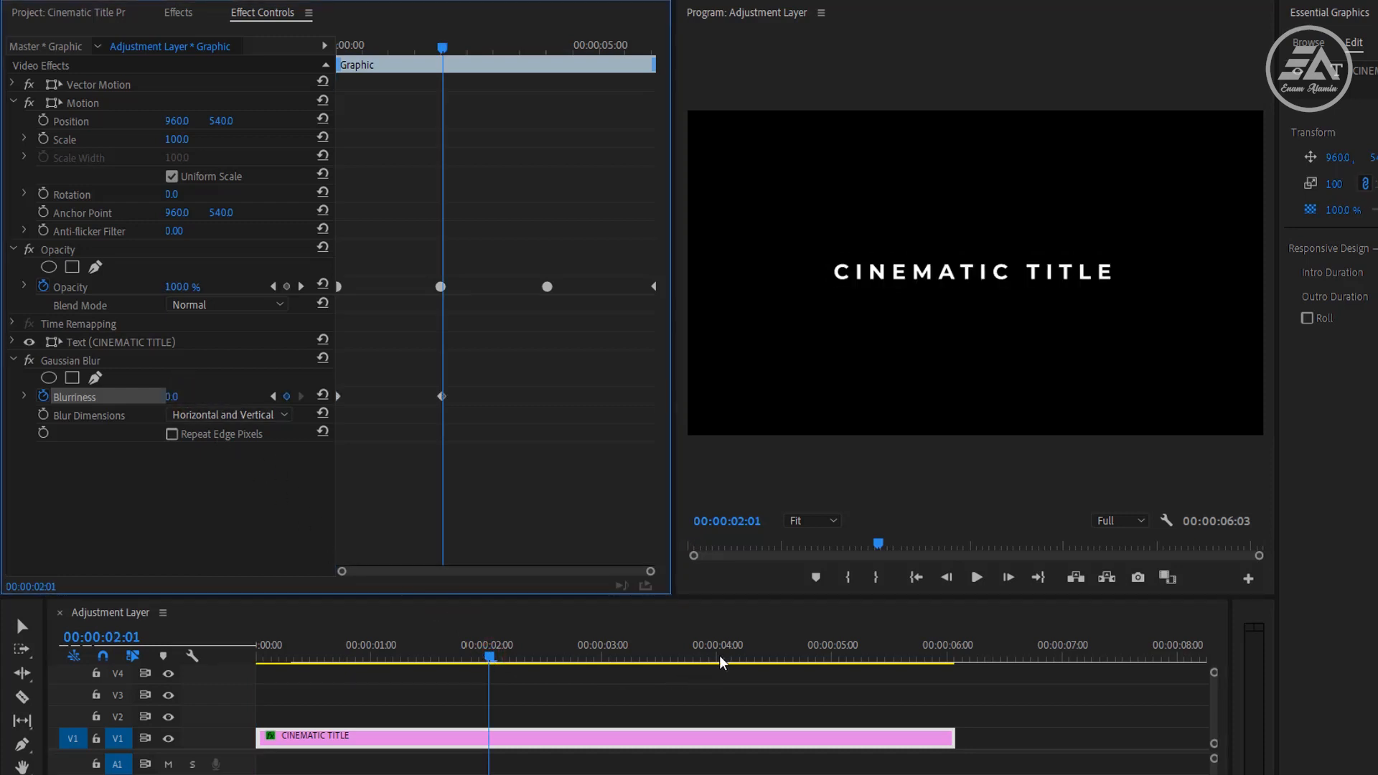
{"action": "left_click", "coordinate": [716, 655]}
{"action": "type", "text": "500"}
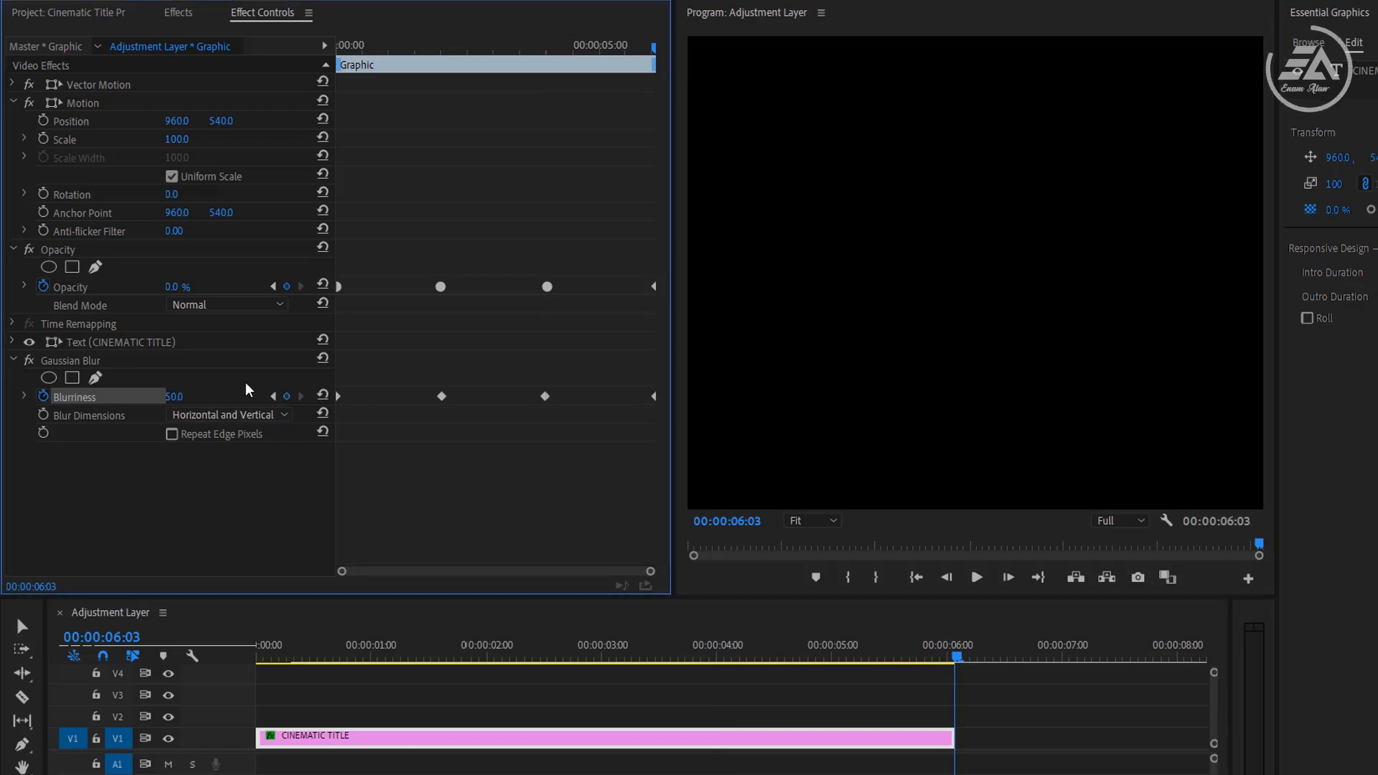
{"action": "left_click", "coordinate": [976, 577]}
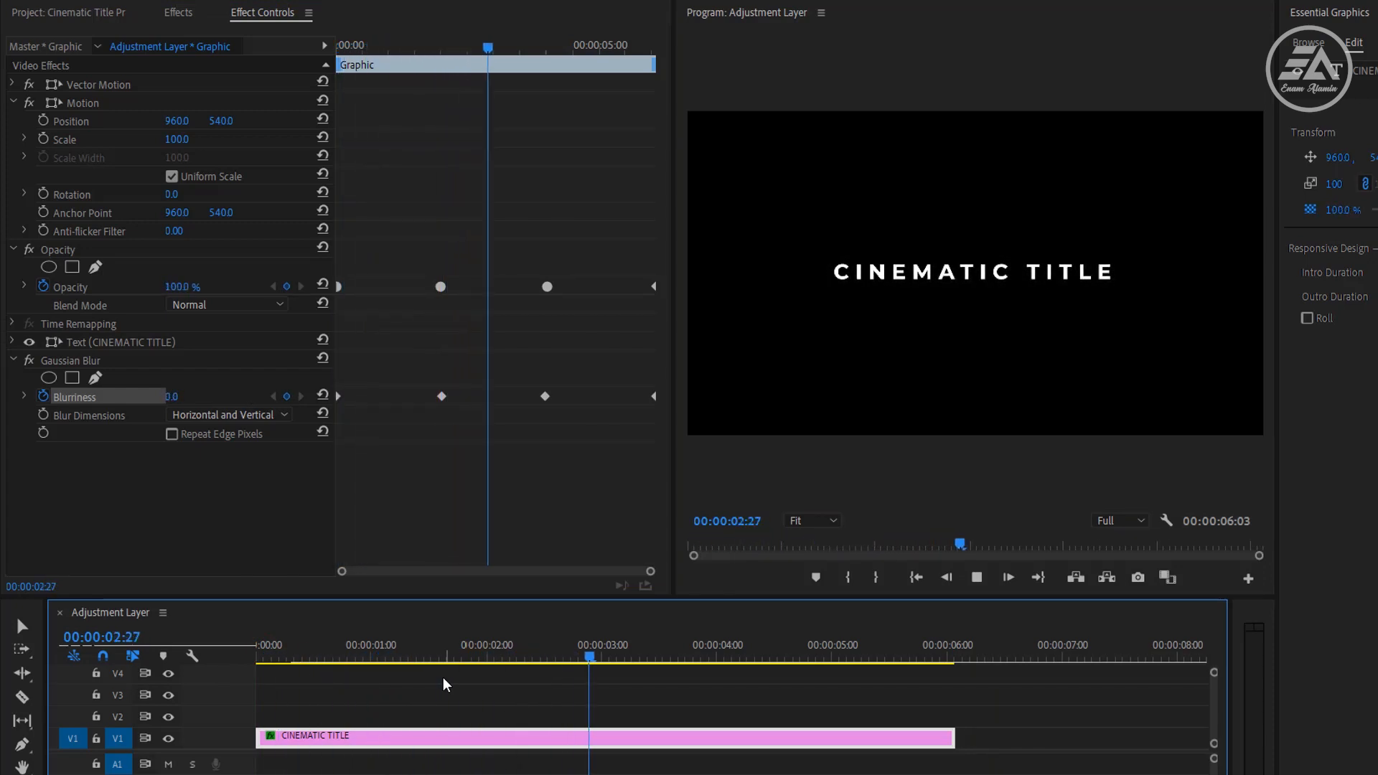
{"action": "left_click", "coordinate": [839, 658]}
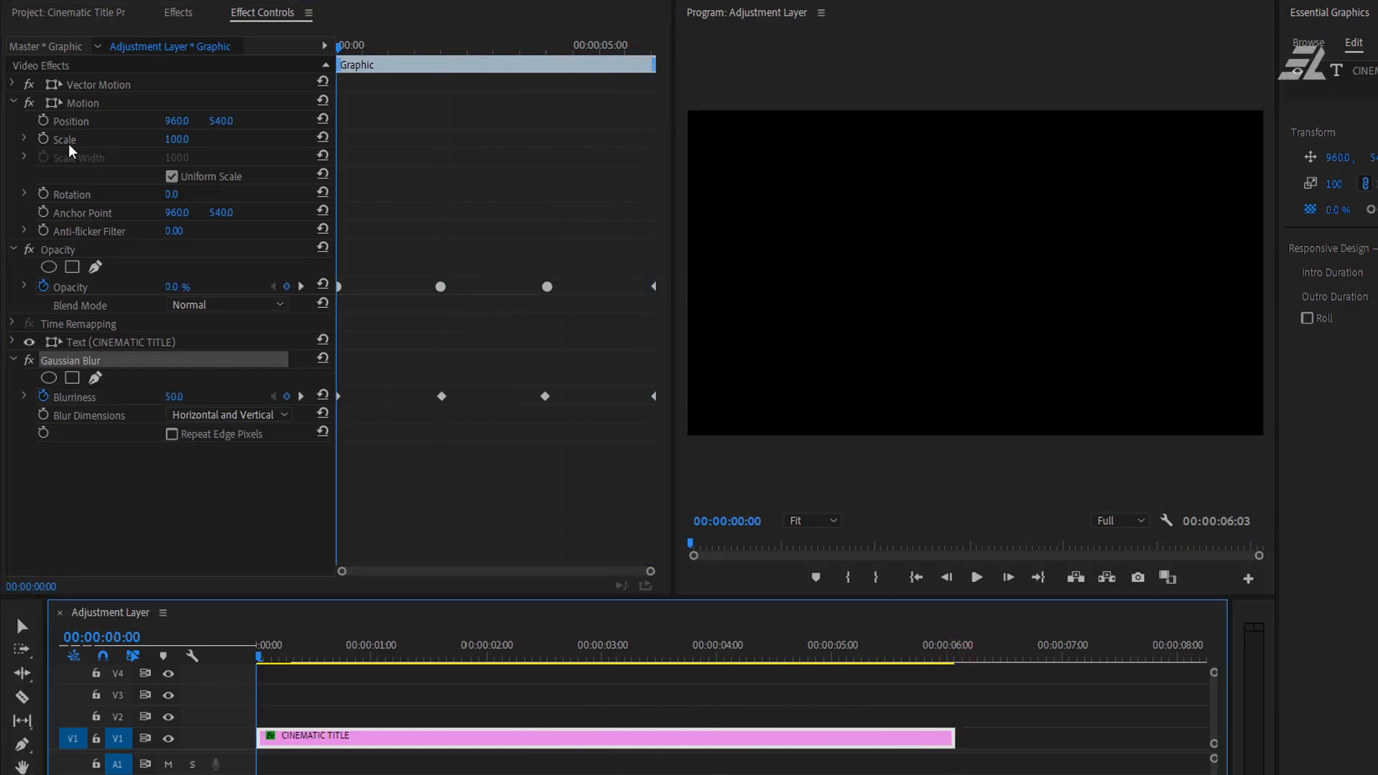
Step: Keyframe Scale at 100 at the clip start and 110 at the clip end
{"action": "left_click", "coordinate": [64, 139]}
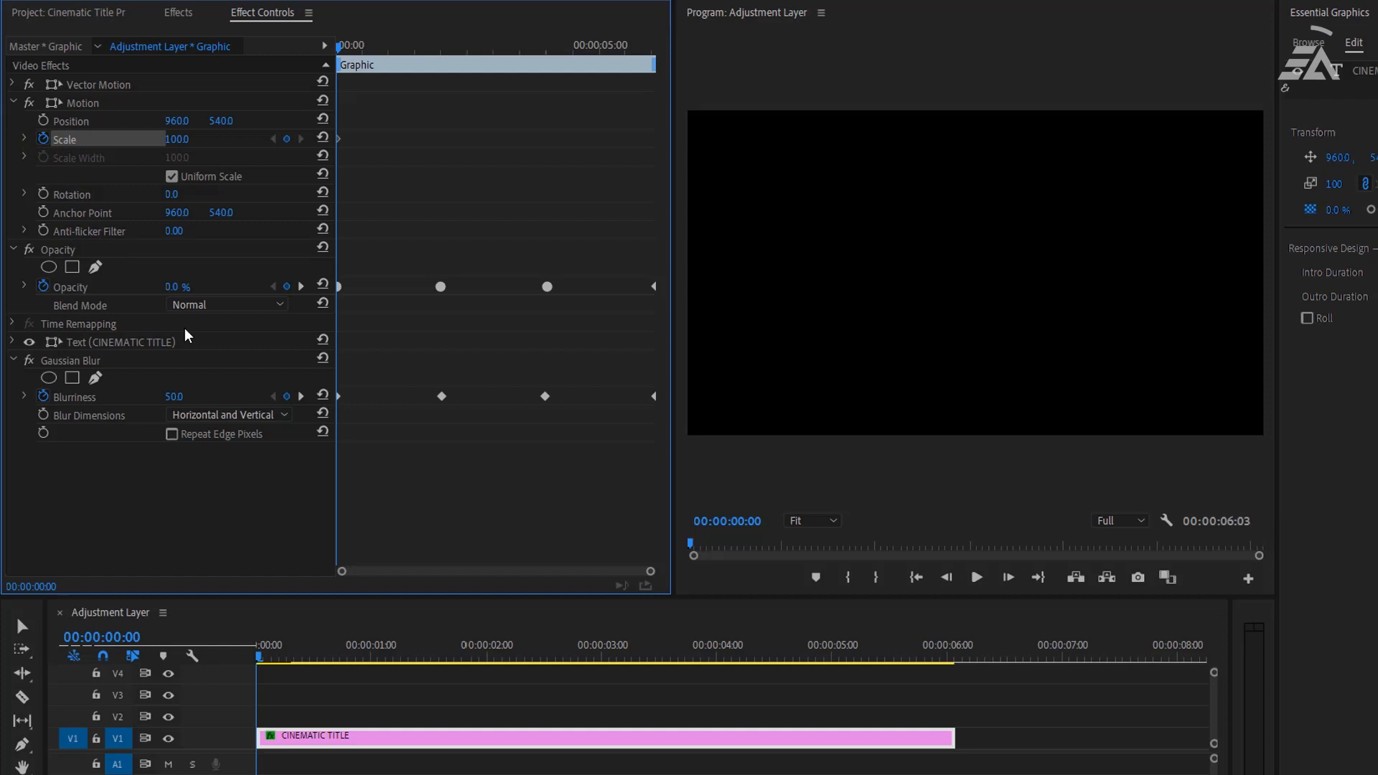
{"action": "left_click", "coordinate": [957, 657]}
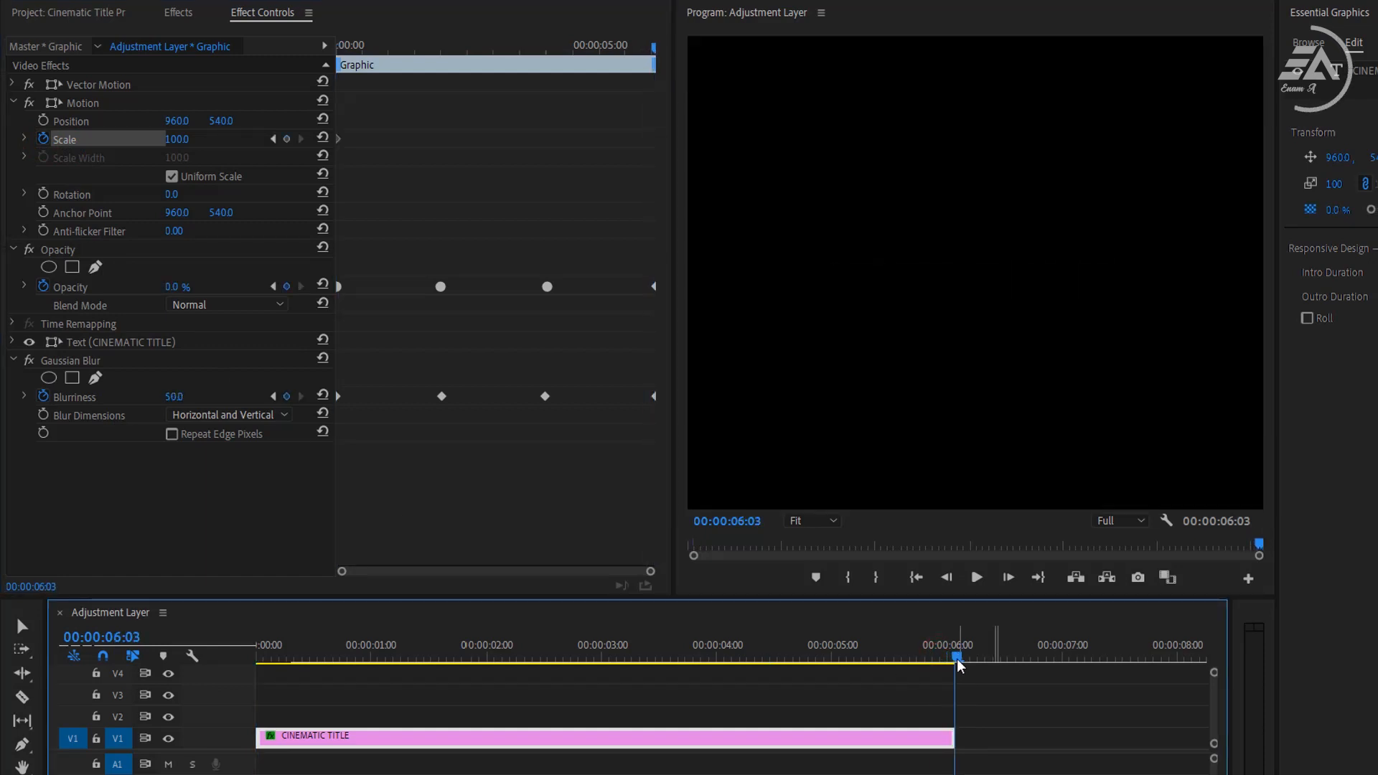
{"action": "double_click", "coordinate": [185, 138]}
{"action": "type", "text": "1100"}
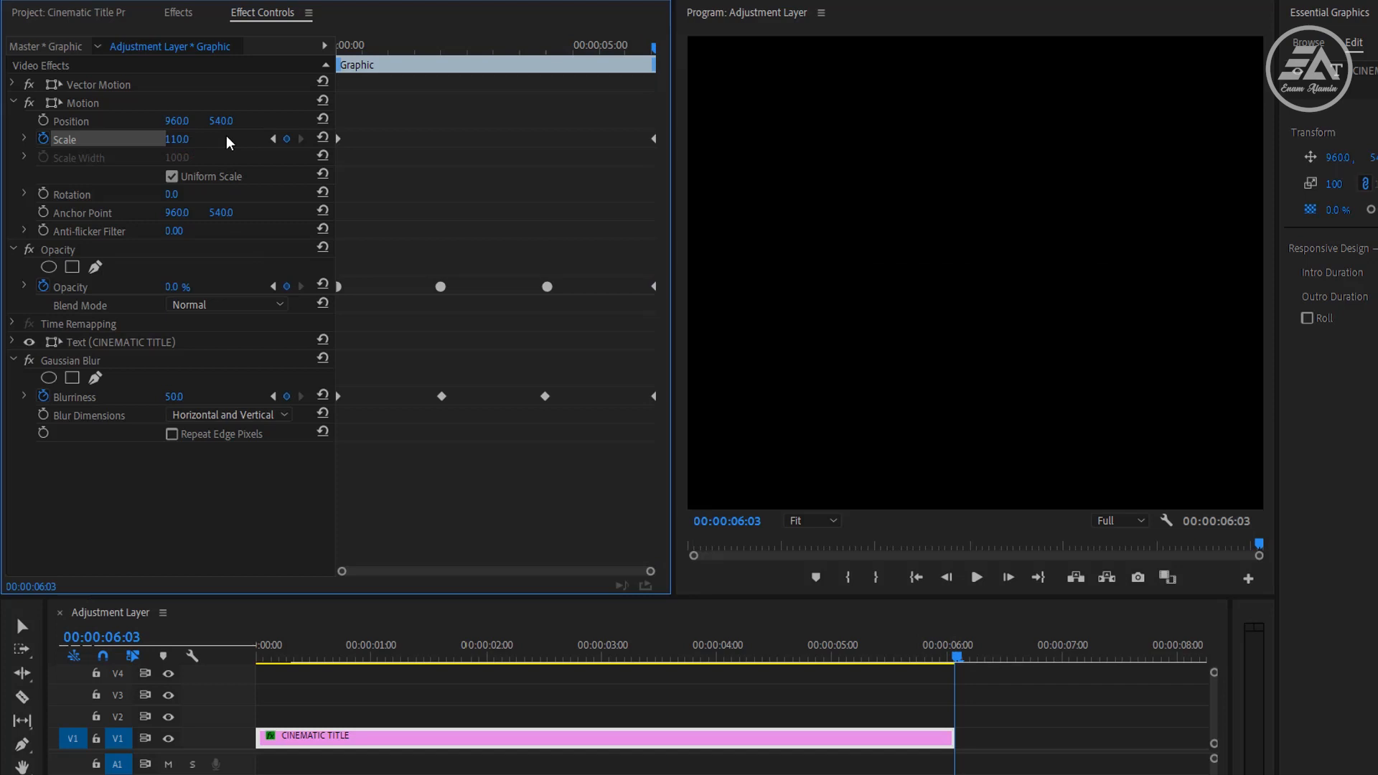
{"action": "left_click", "coordinate": [976, 577]}
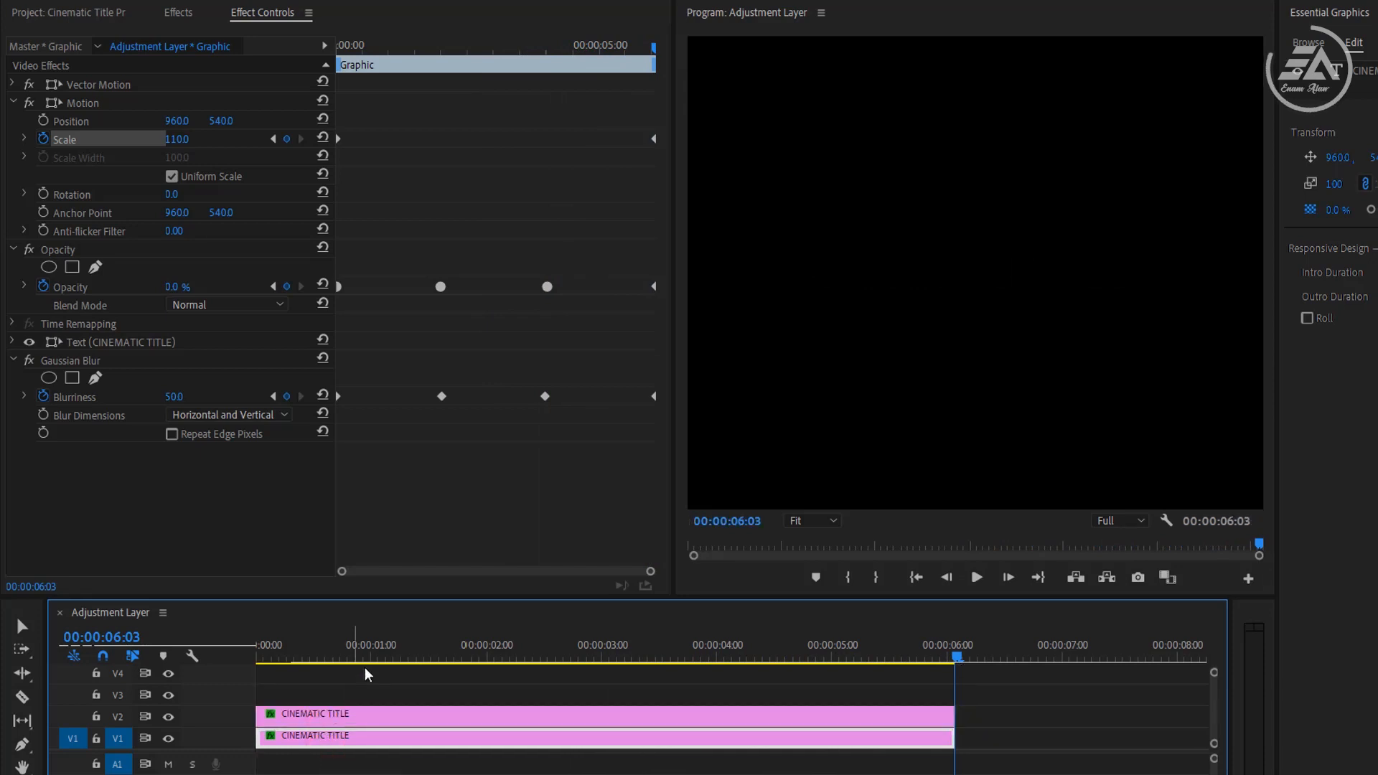
Step: Duplicate the title onto V2, move it lower, and retype it as MODERN & SIMPLE
{"action": "left_click", "coordinate": [426, 657]}
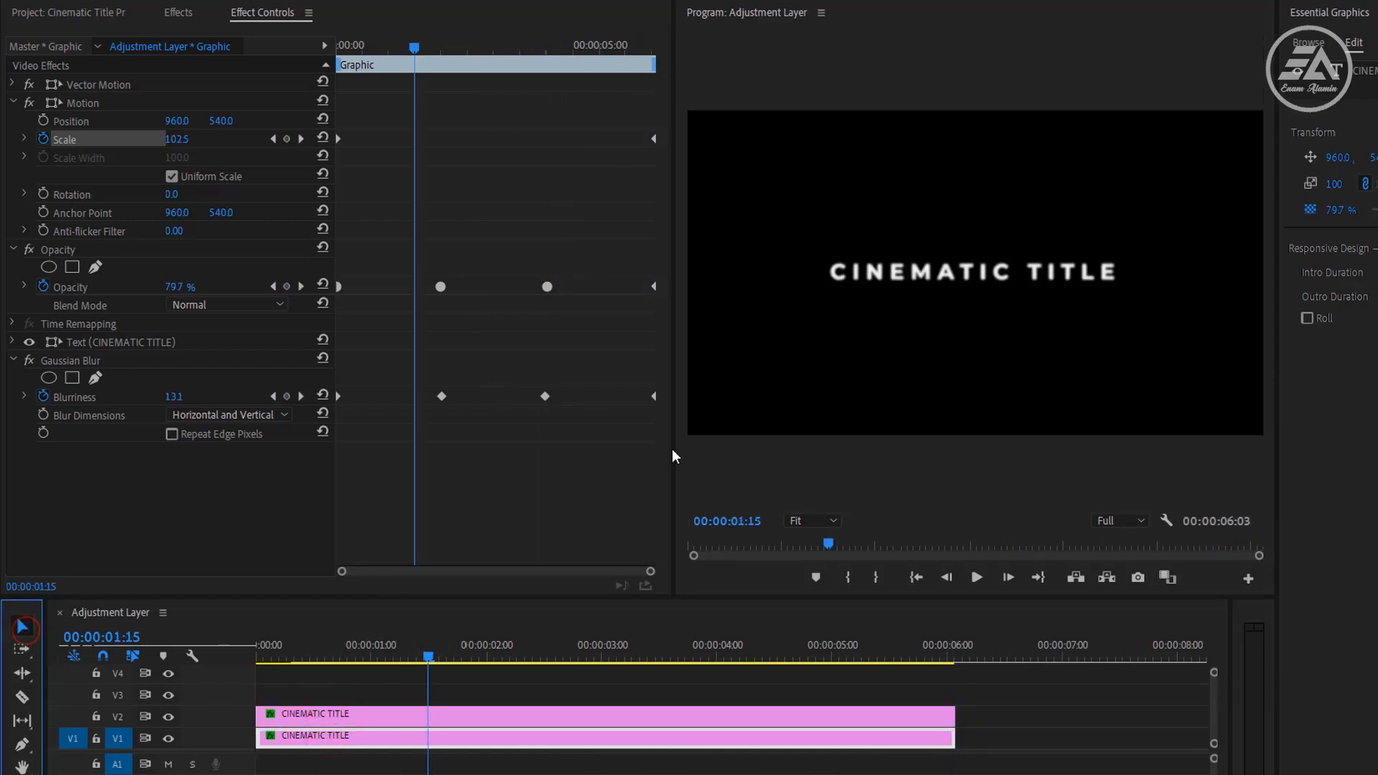
{"action": "left_click", "coordinate": [121, 342]}
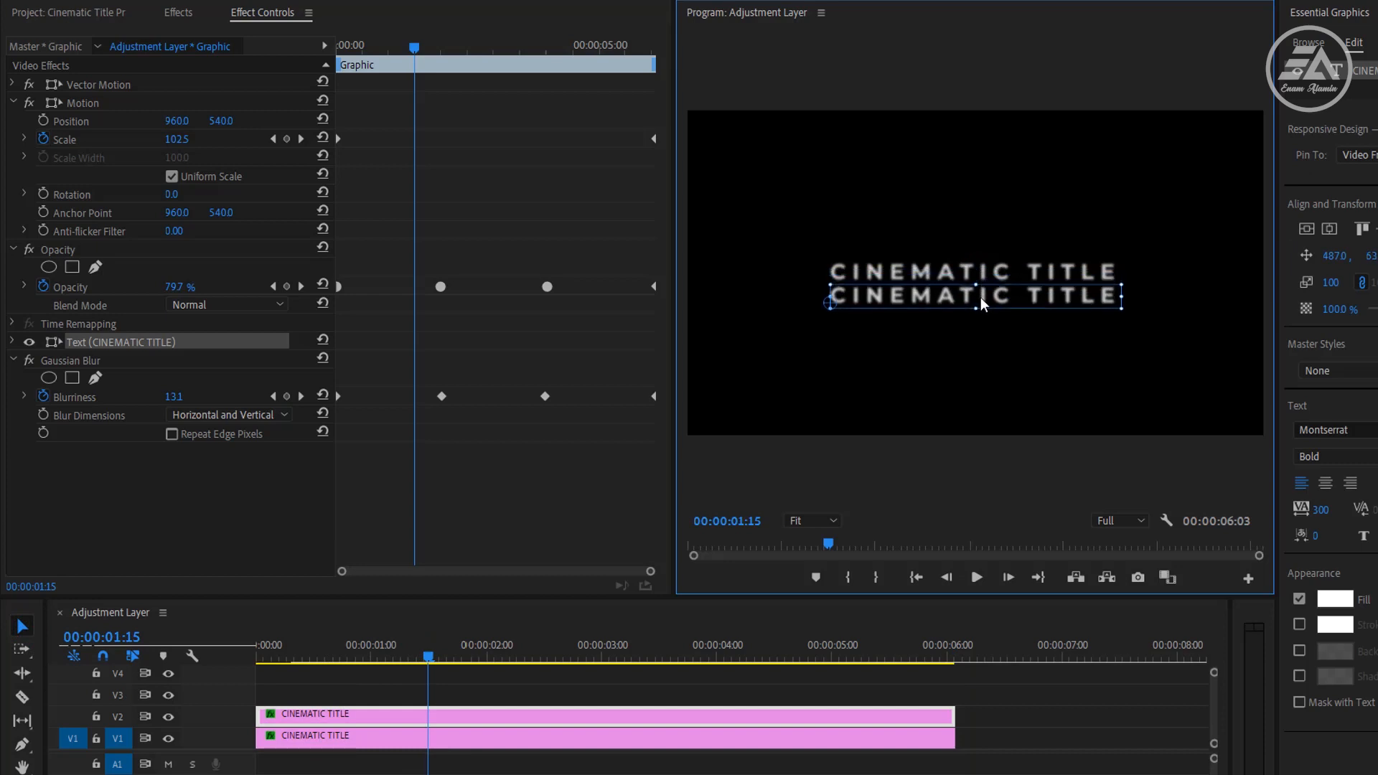
{"action": "mouse_move", "coordinate": [929, 344]}
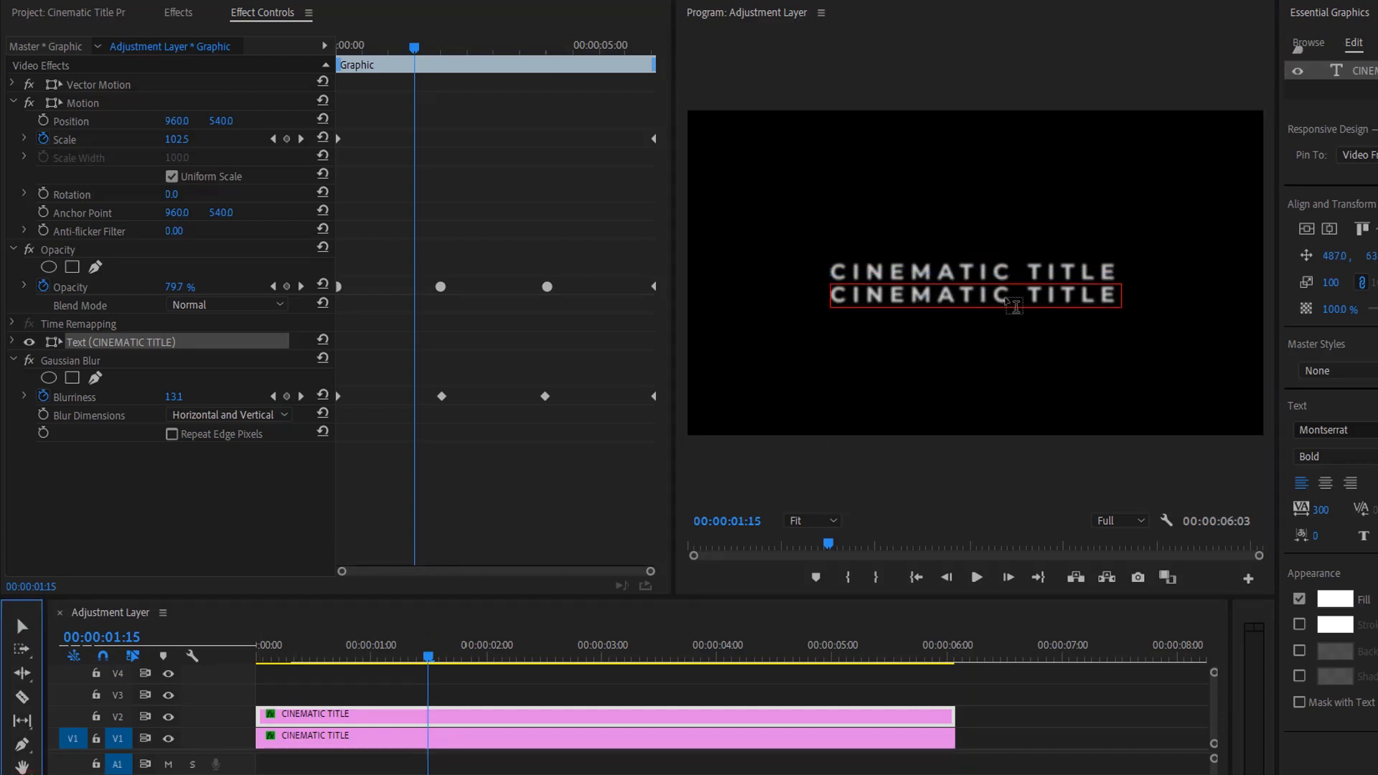
{"action": "type", "text": "MODERN & SIMPLE"}
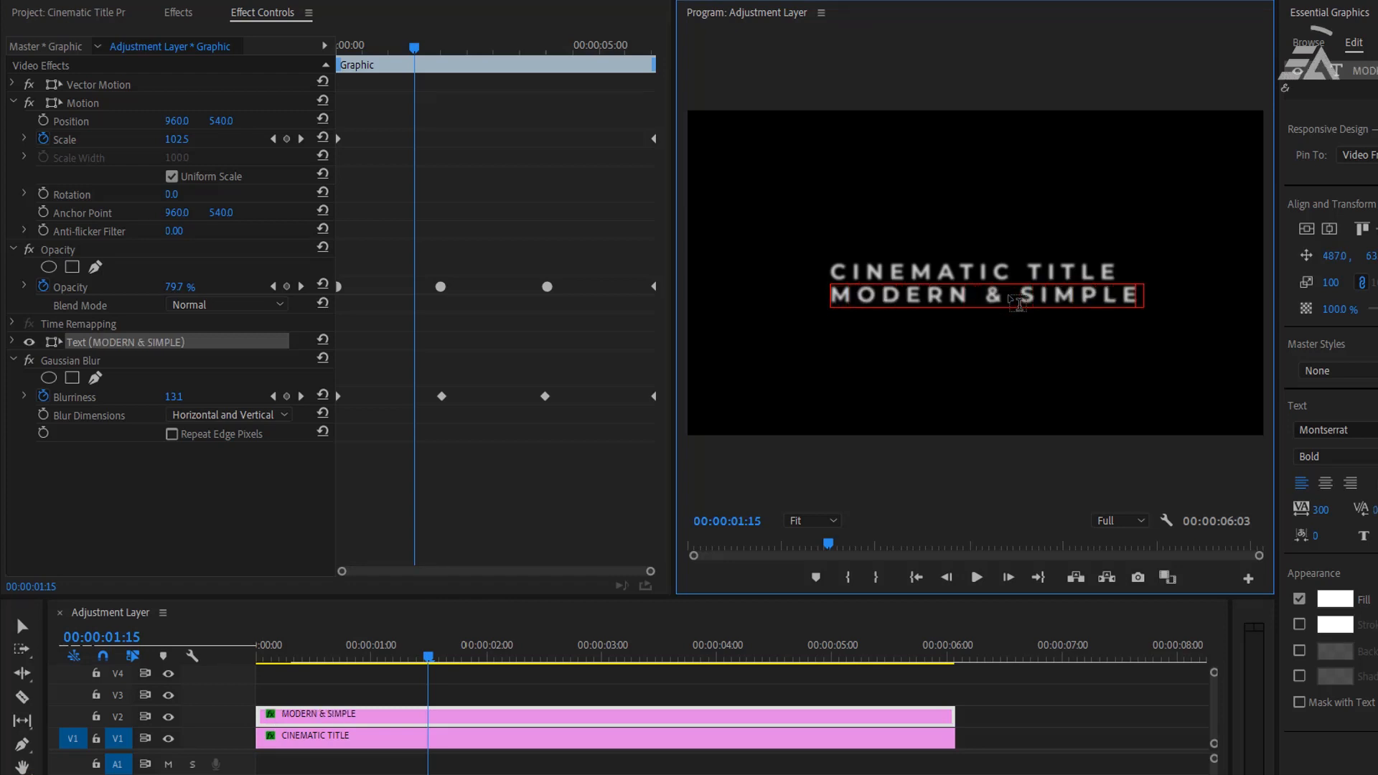
Step: Make MODERN & SIMPLE Light, size 50, tracking 200, centred just below CINEMATIC TITLE
{"action": "left_click", "coordinate": [1138, 457]}
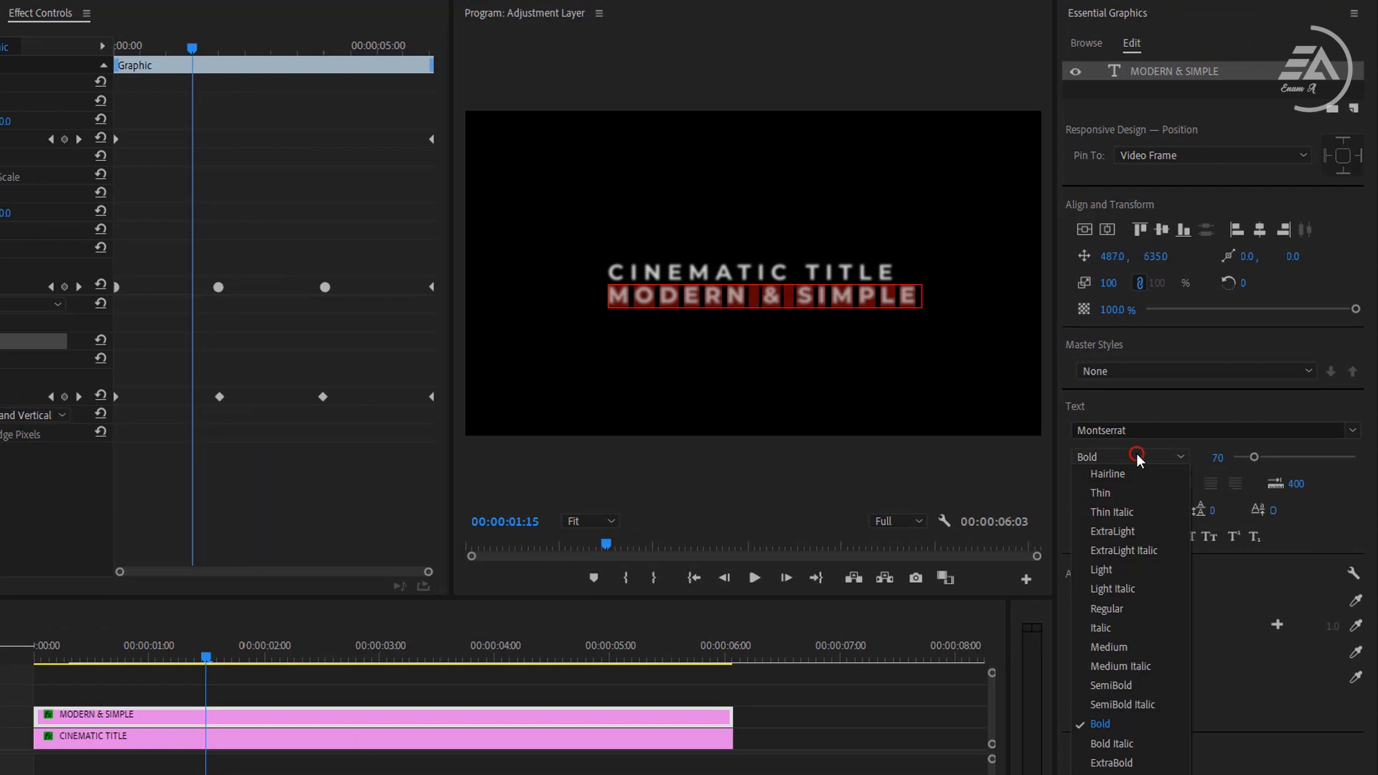
{"action": "left_click", "coordinate": [1101, 569]}
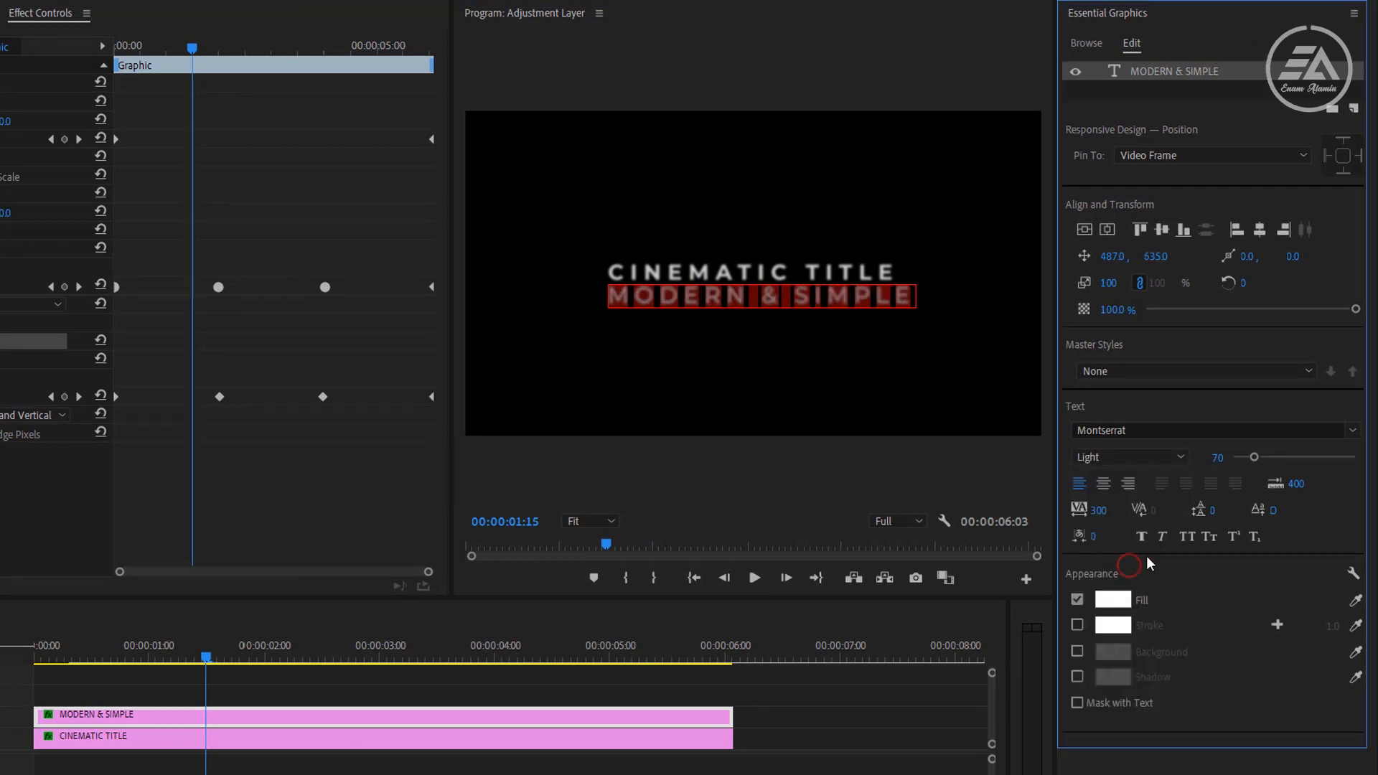
{"action": "double_click", "coordinate": [1219, 457]}
{"action": "type", "text": "50"}
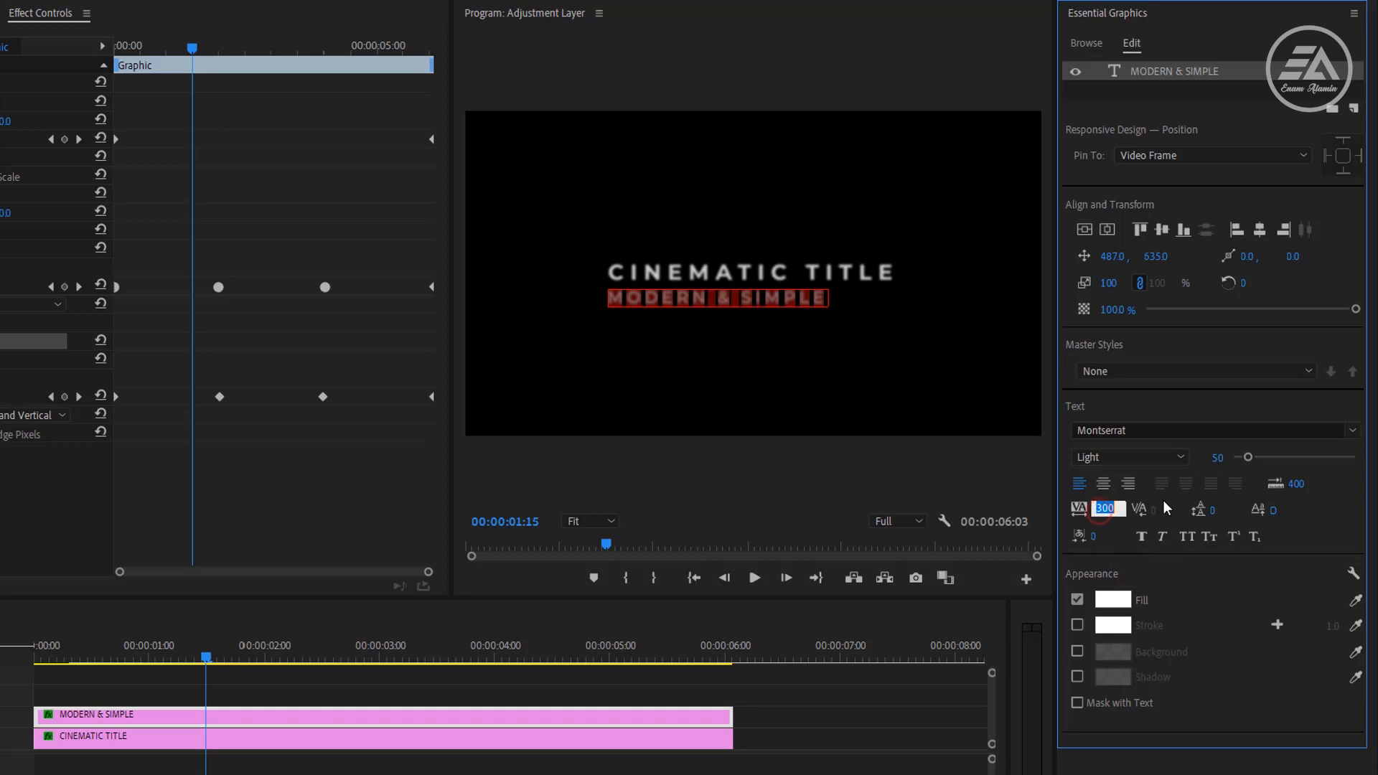
{"action": "type", "text": "200"}
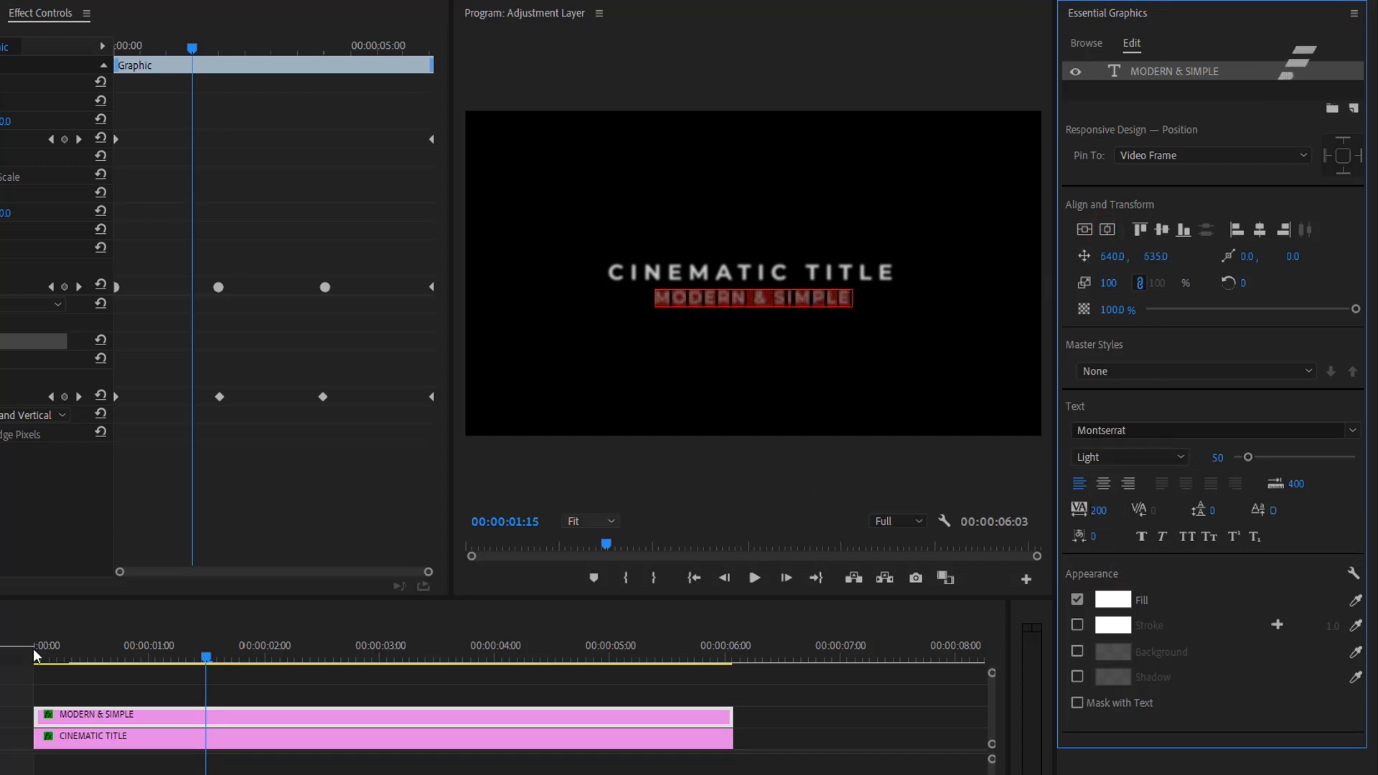
{"action": "left_click", "coordinate": [751, 298]}
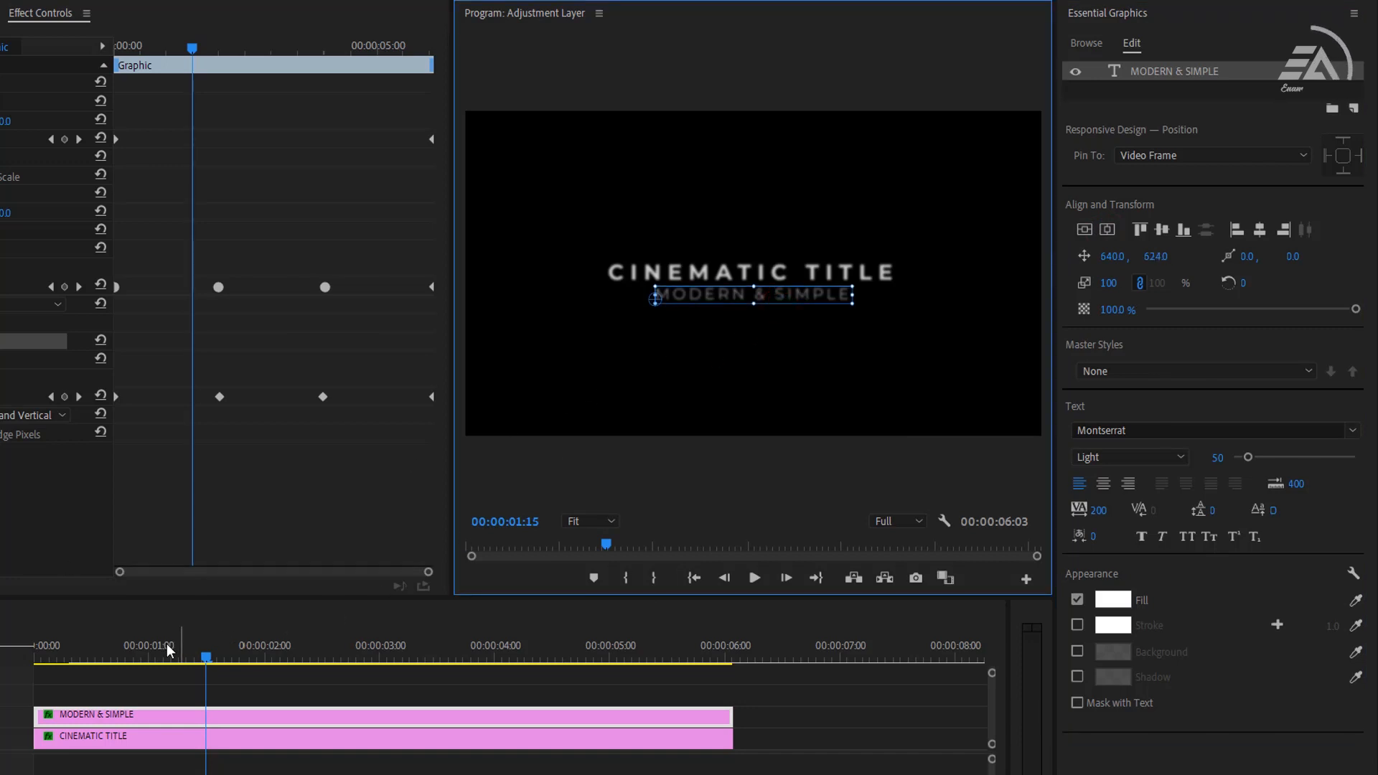
Step: Delay the V2 MODERN & SIMPLE clip by a few frames and play back both lines
{"action": "left_click", "coordinate": [753, 577]}
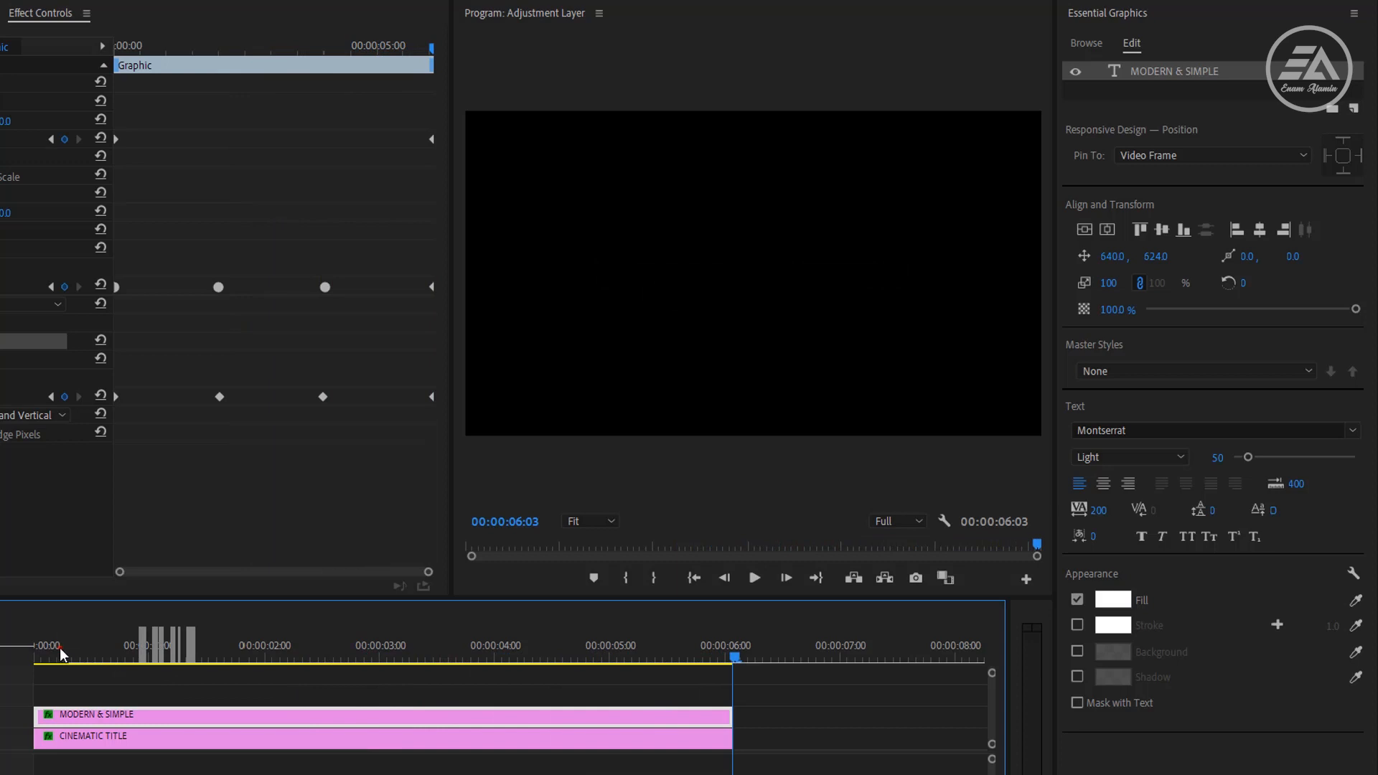
{"action": "left_click", "coordinate": [108, 715]}
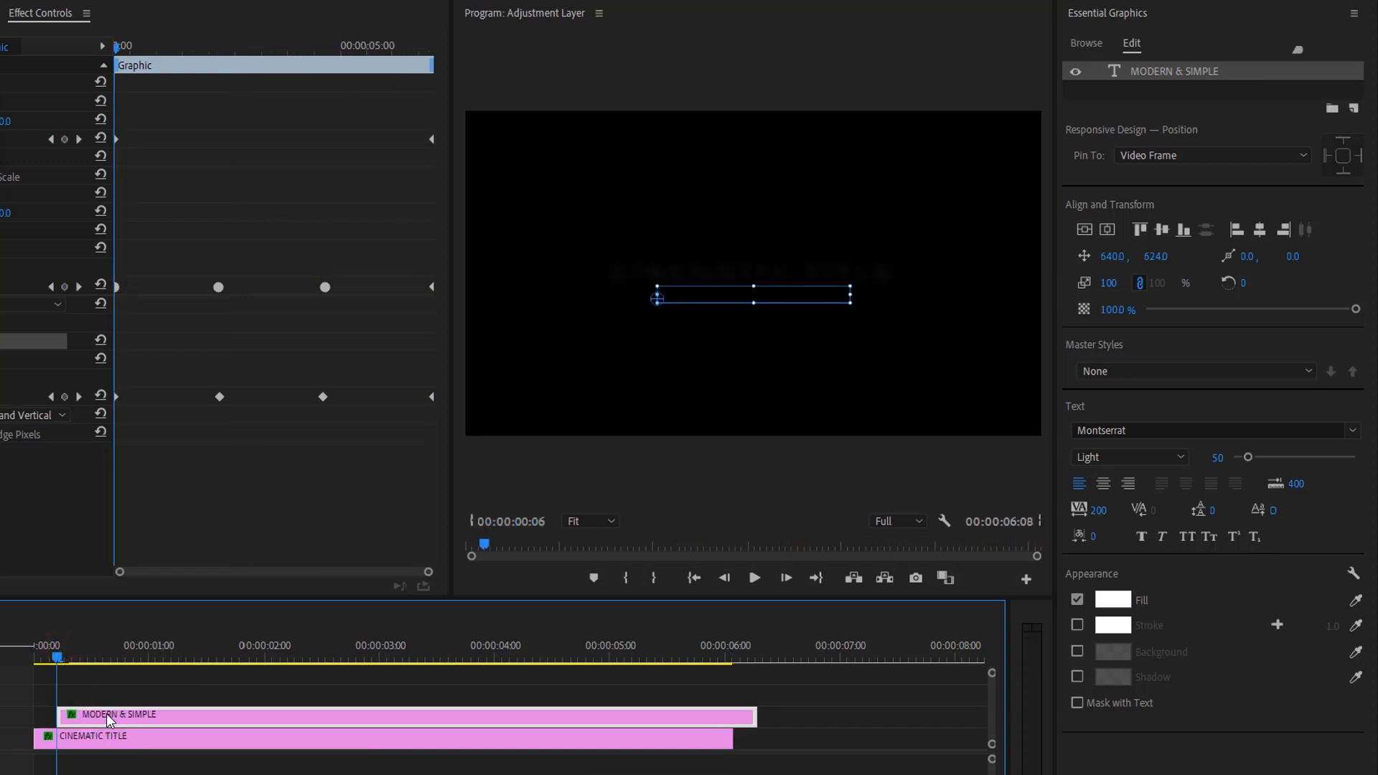
{"action": "left_click", "coordinate": [784, 577]}
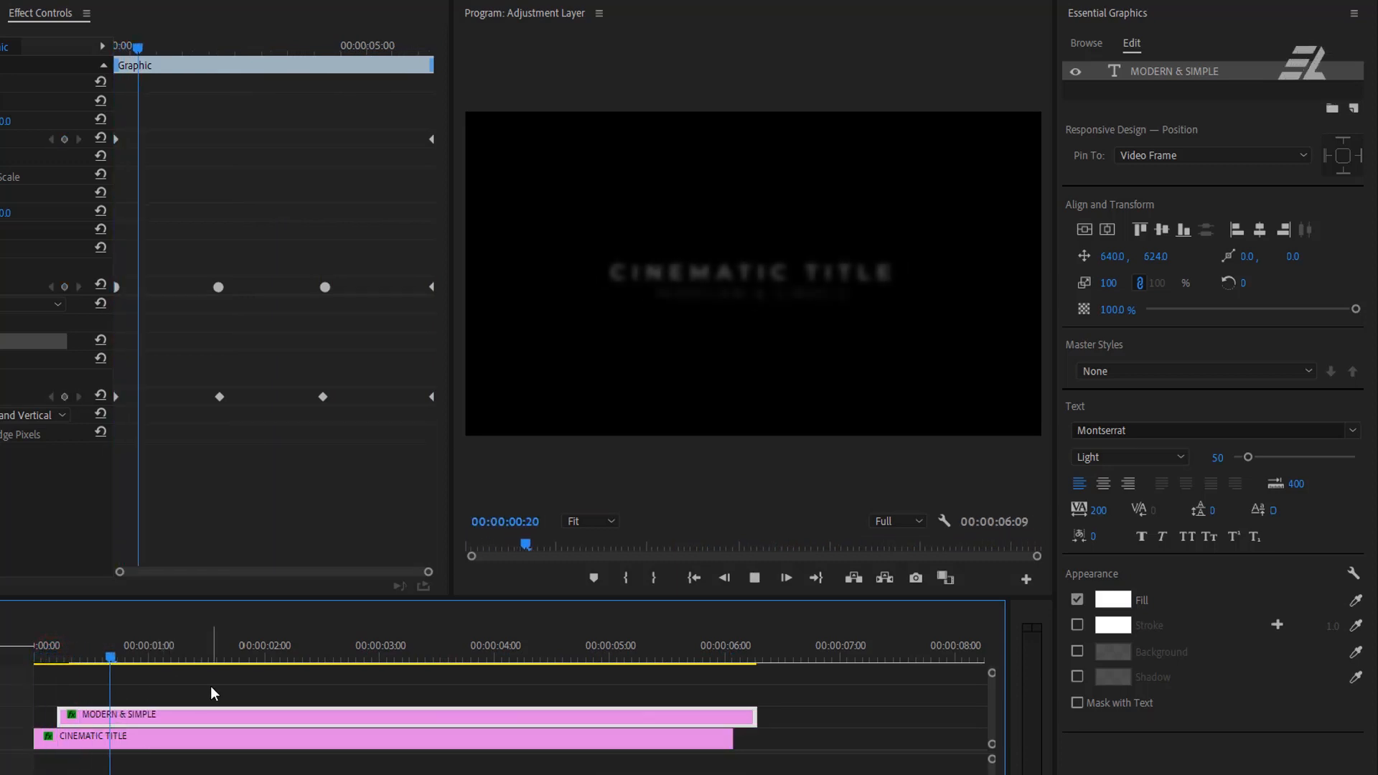